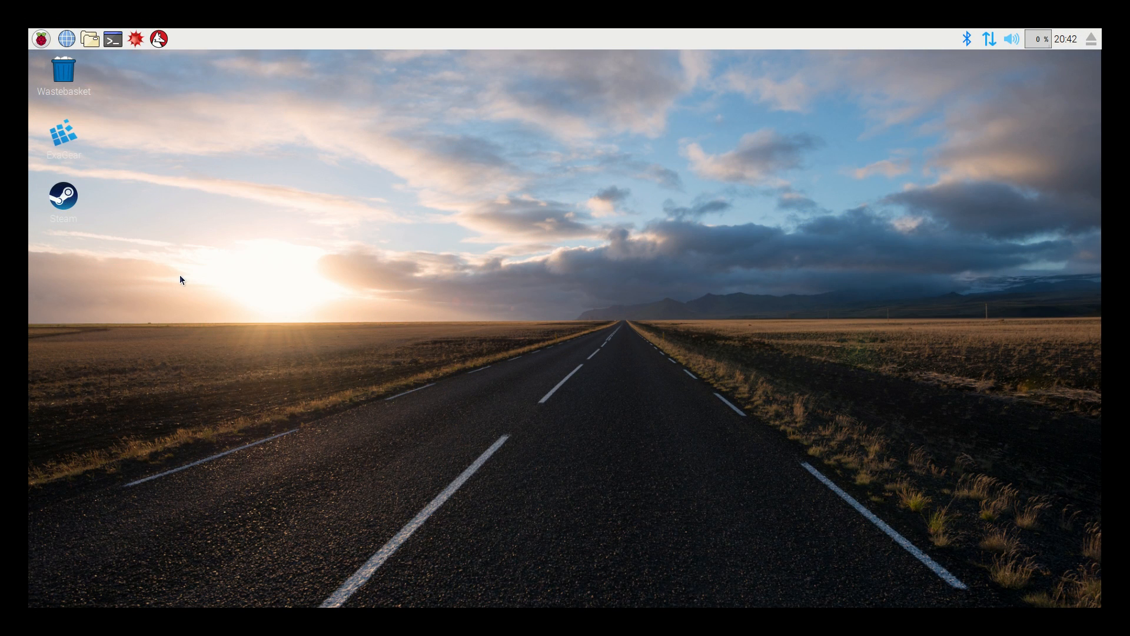
mouse_move(183, 283)
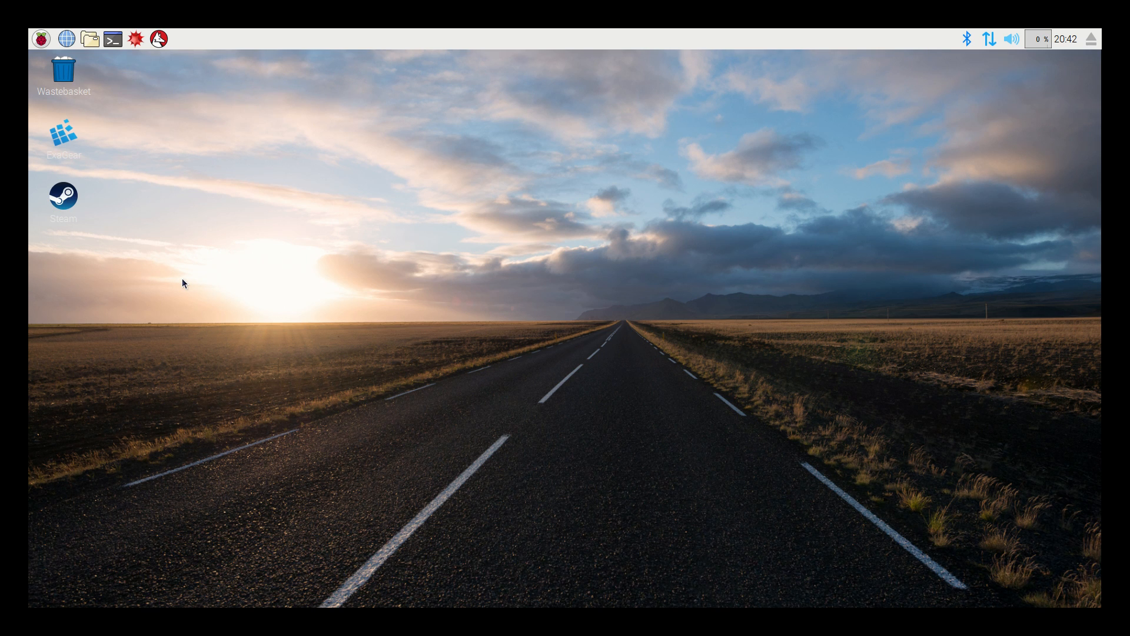
- Launch ExaGear from its desktop icon to open a bash terminal in the Ubuntu 14.04 guest
left_click(64, 137)
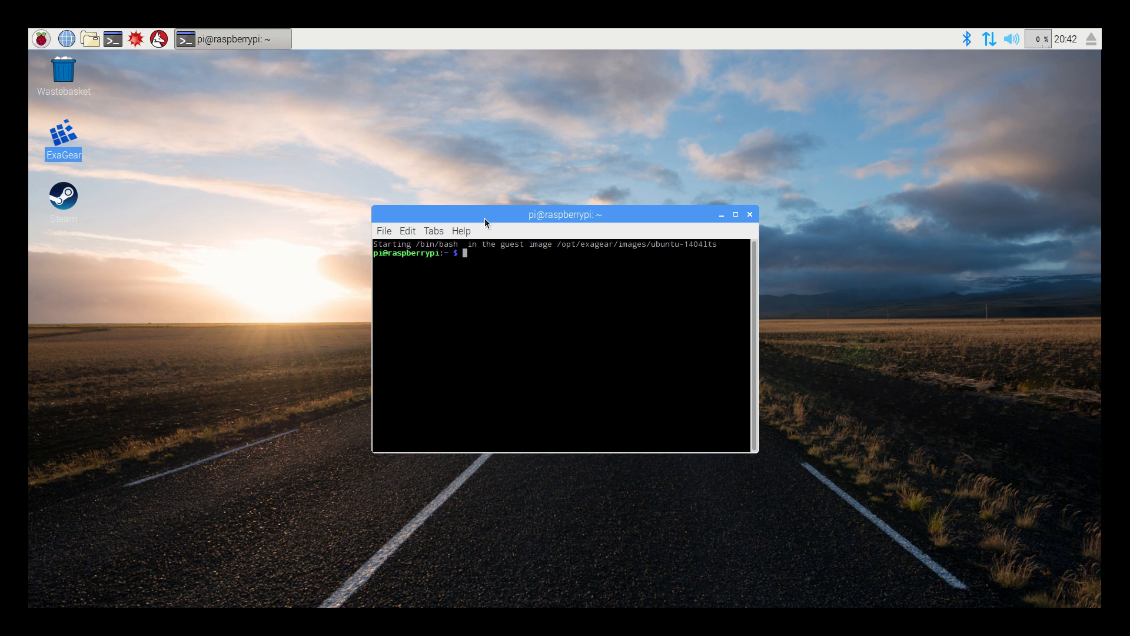
mouse_move(184, 154)
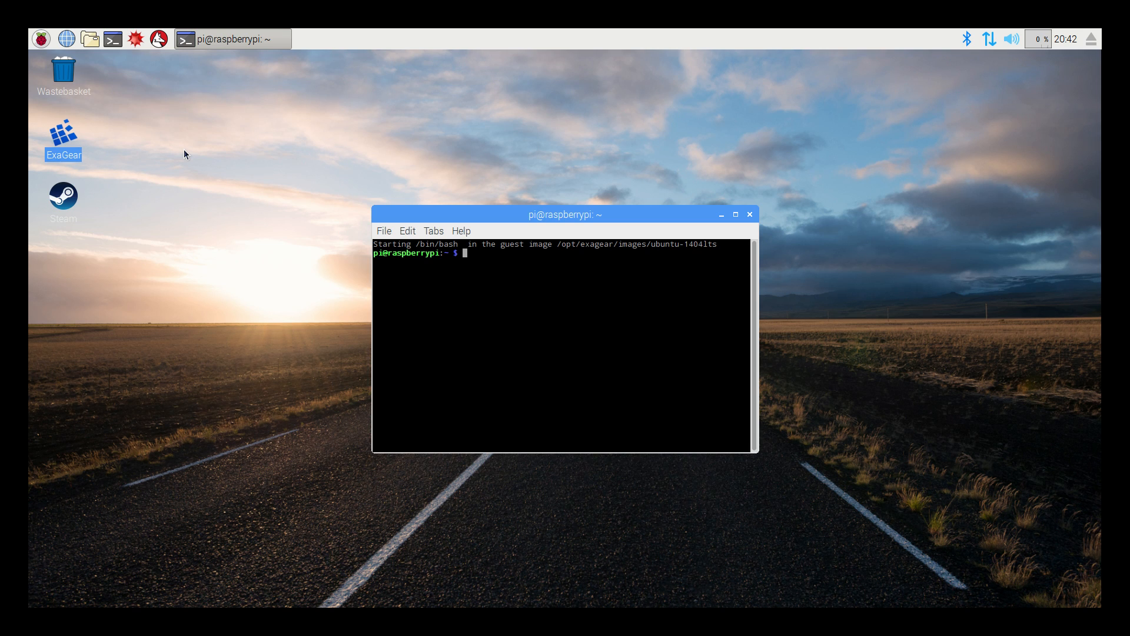
mouse_move(211, 120)
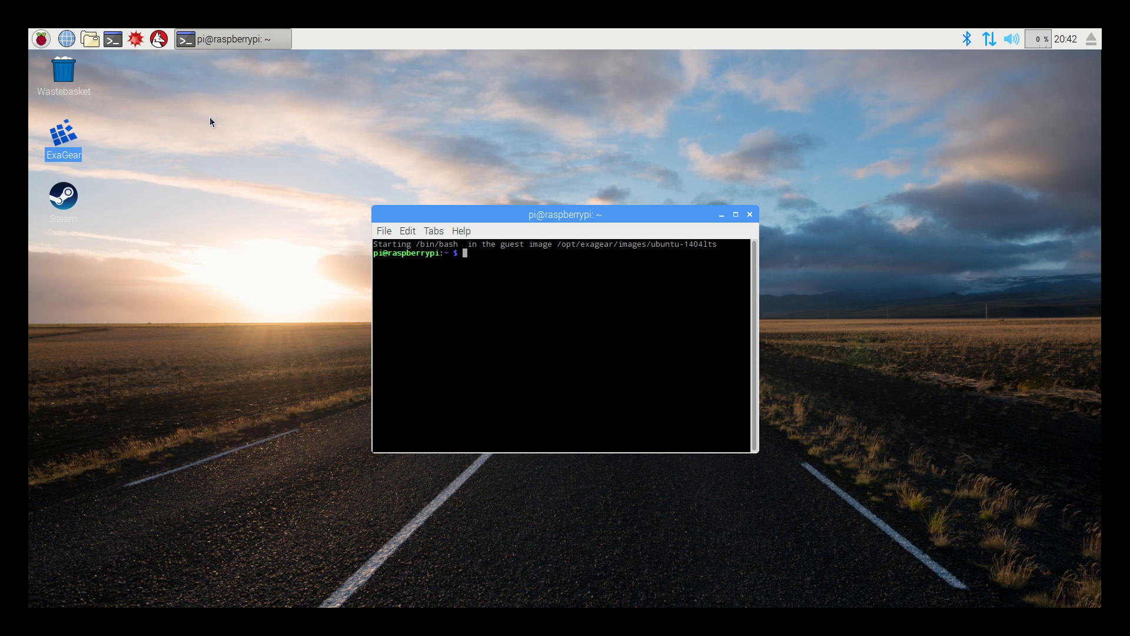
mouse_move(67, 38)
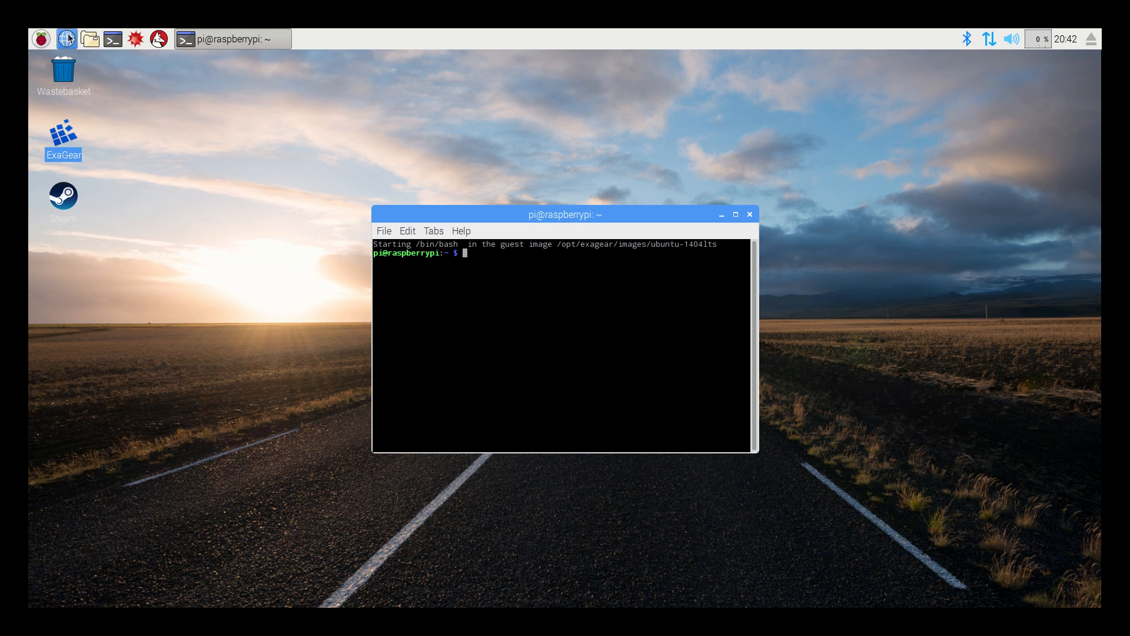
mouse_move(412, 86)
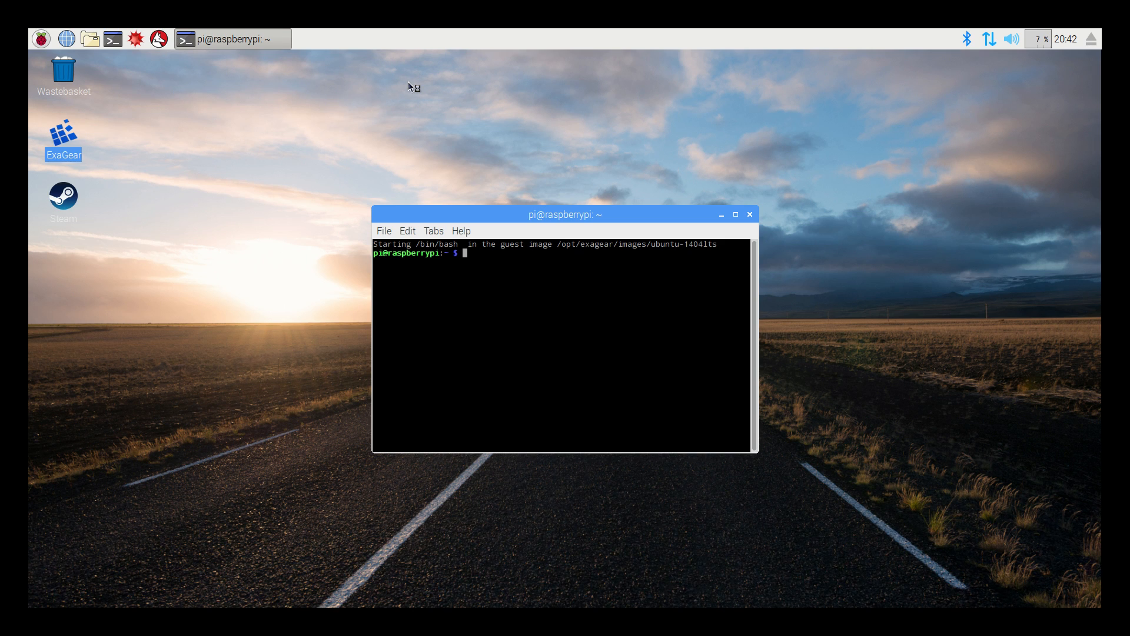
- Maximize Chromium and scroll the Eltechs features page down to the Raspberry Pi license prices
left_click(66, 38)
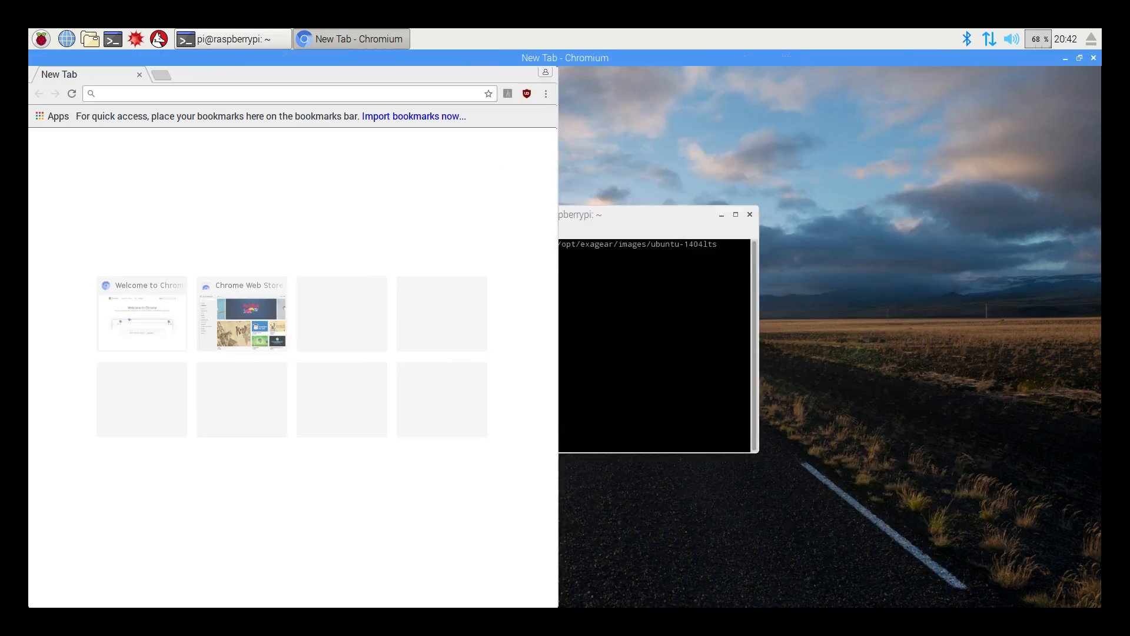
left_click(1090, 93)
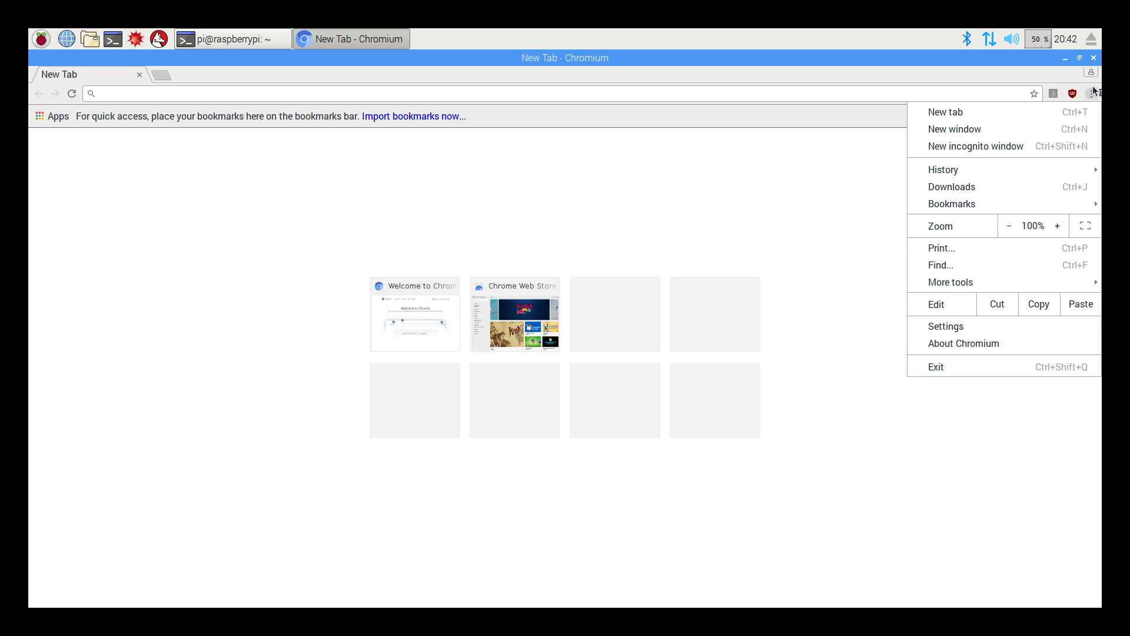
mouse_move(943, 170)
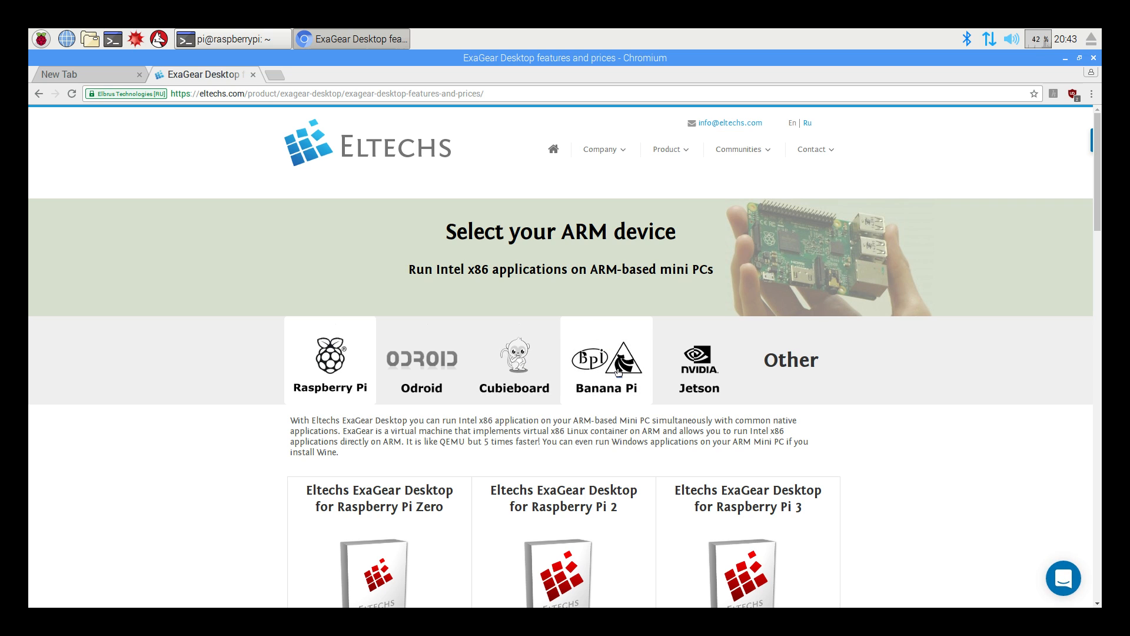
scroll("down", 3)
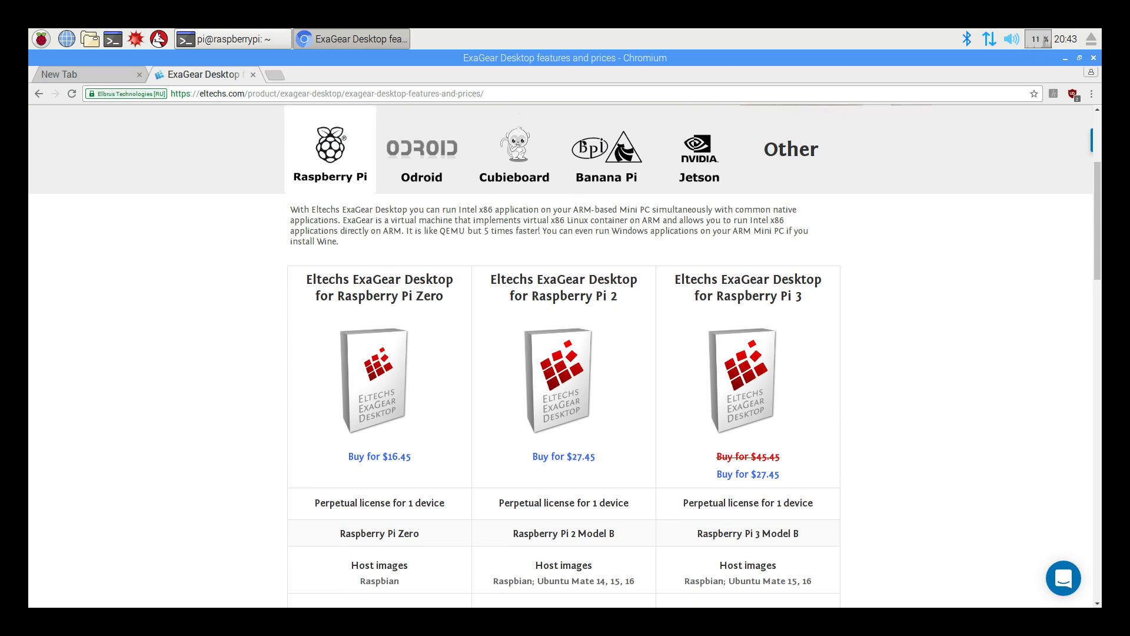
scroll("down", 3)
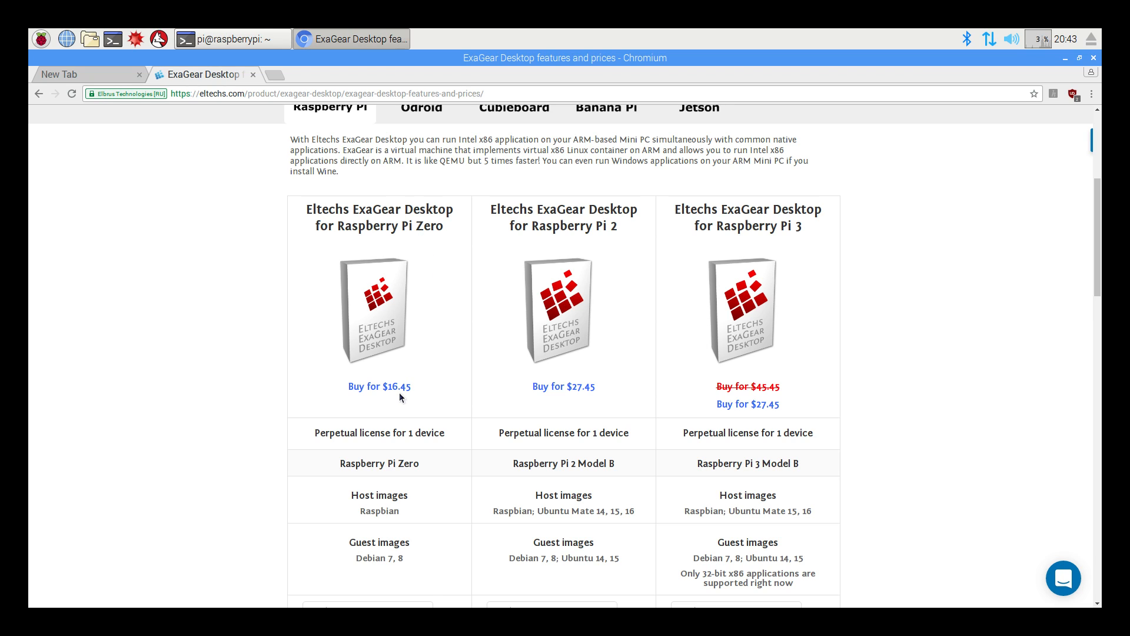
mouse_move(558, 376)
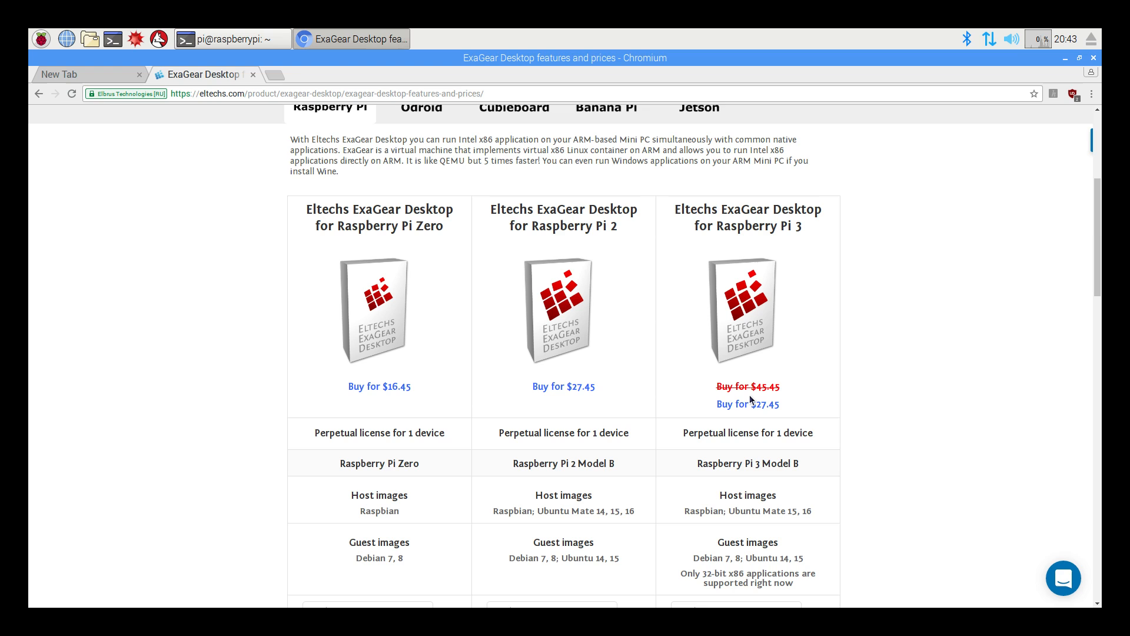
mouse_move(865, 314)
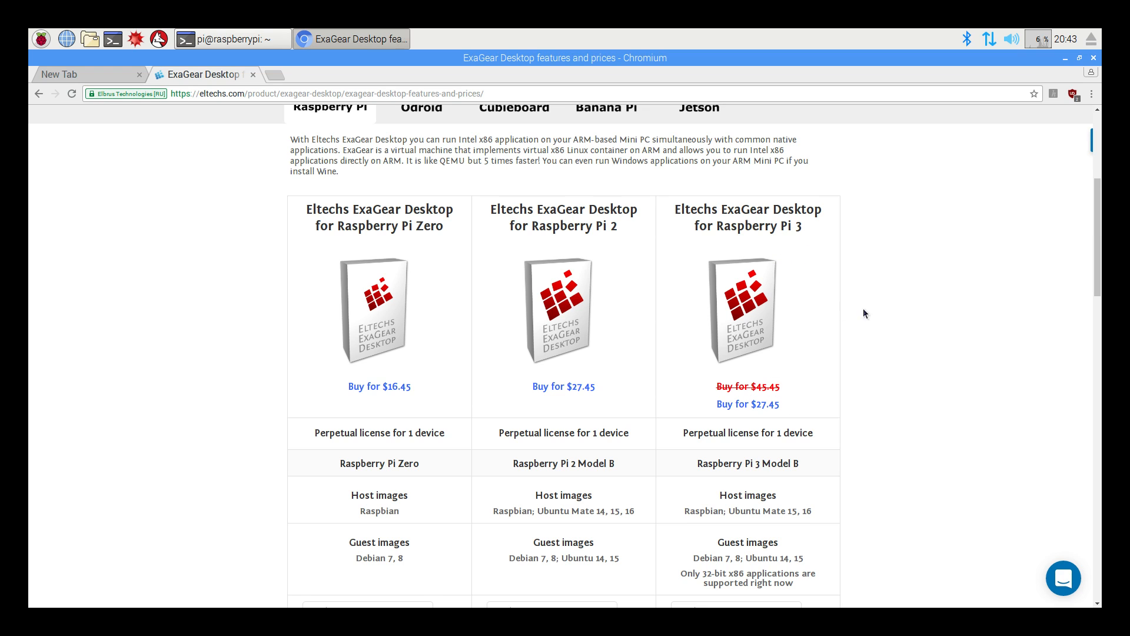
scroll("down", 3)
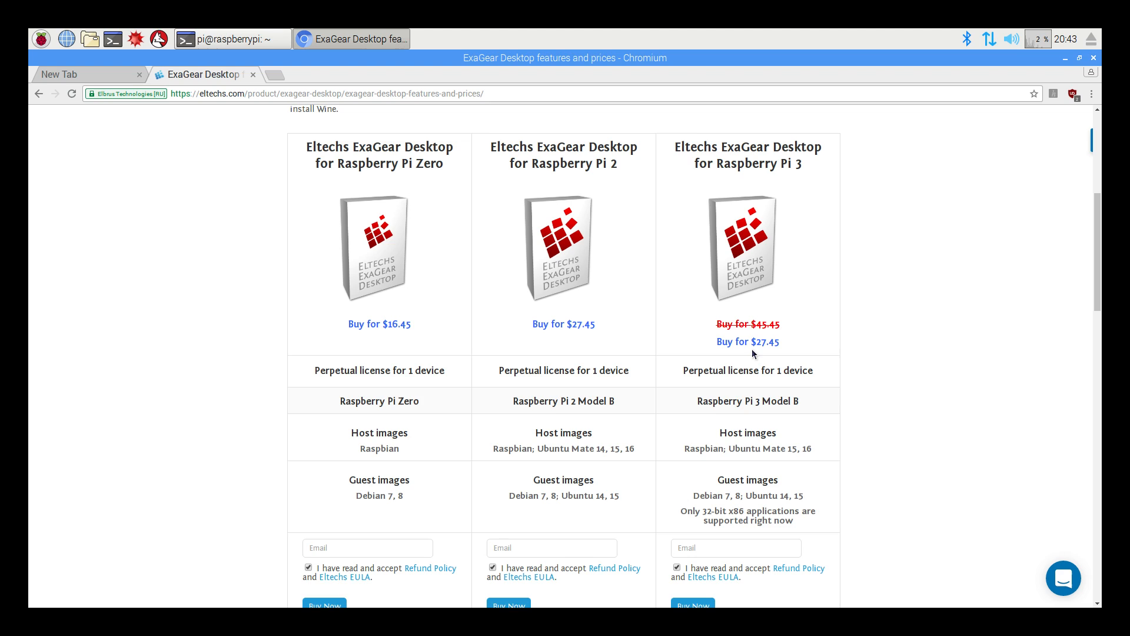
mouse_move(759, 246)
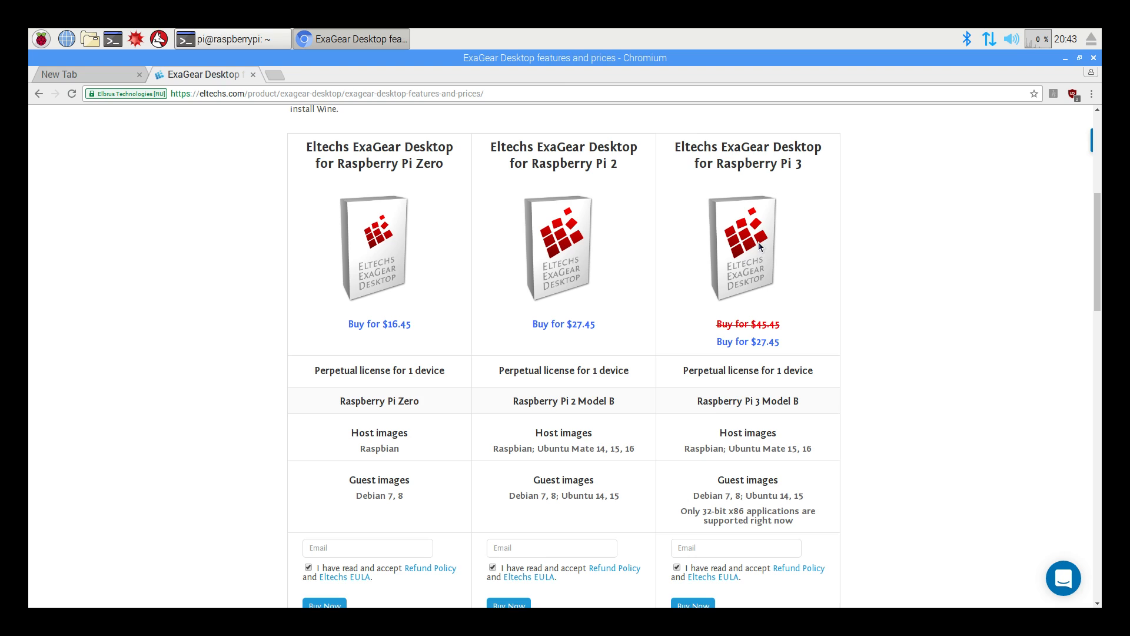
mouse_move(352, 275)
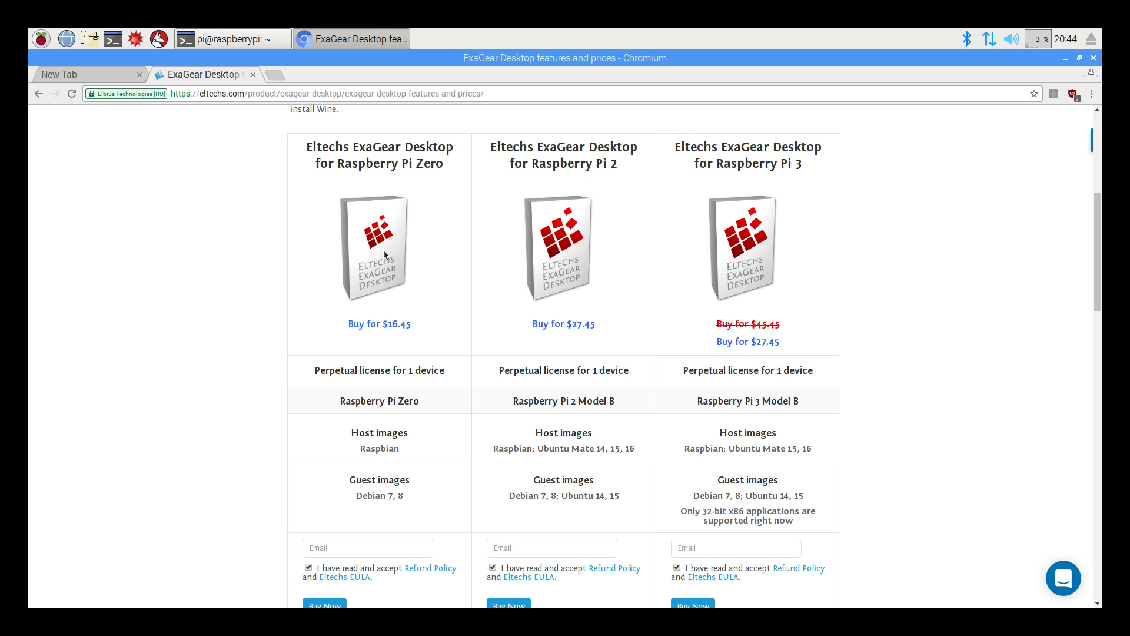
mouse_move(433, 235)
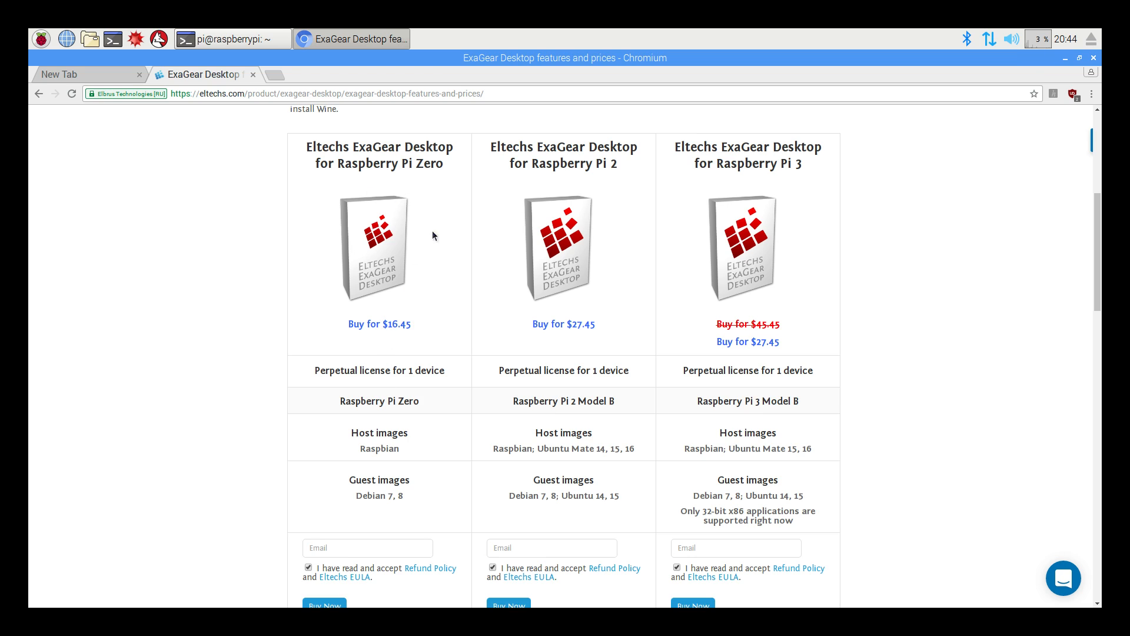
mouse_move(400, 262)
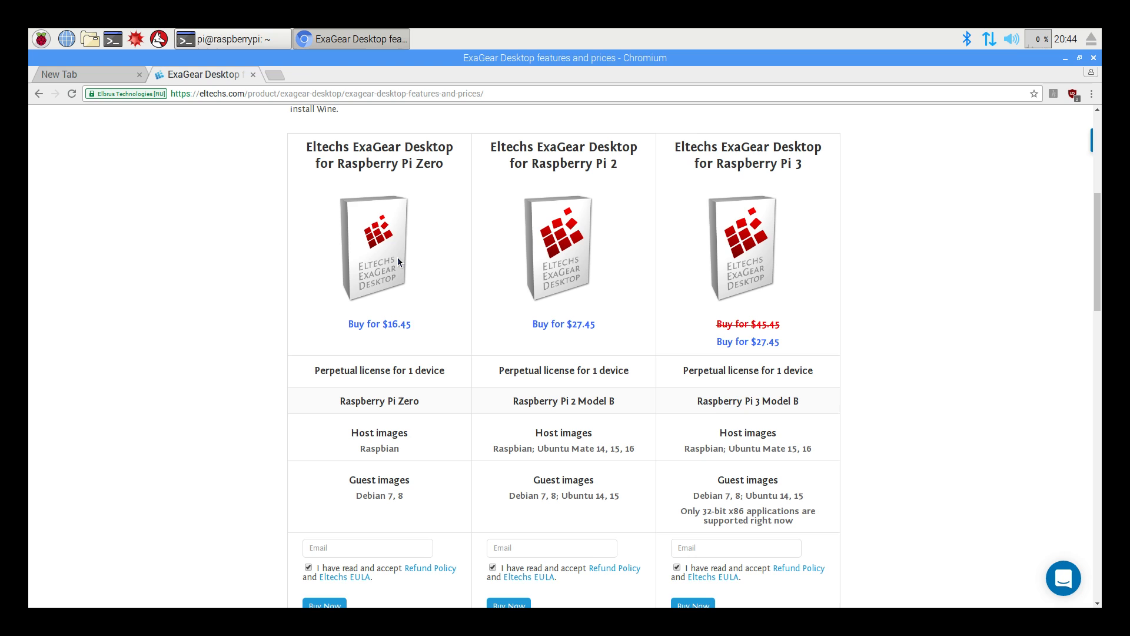
mouse_move(548, 300)
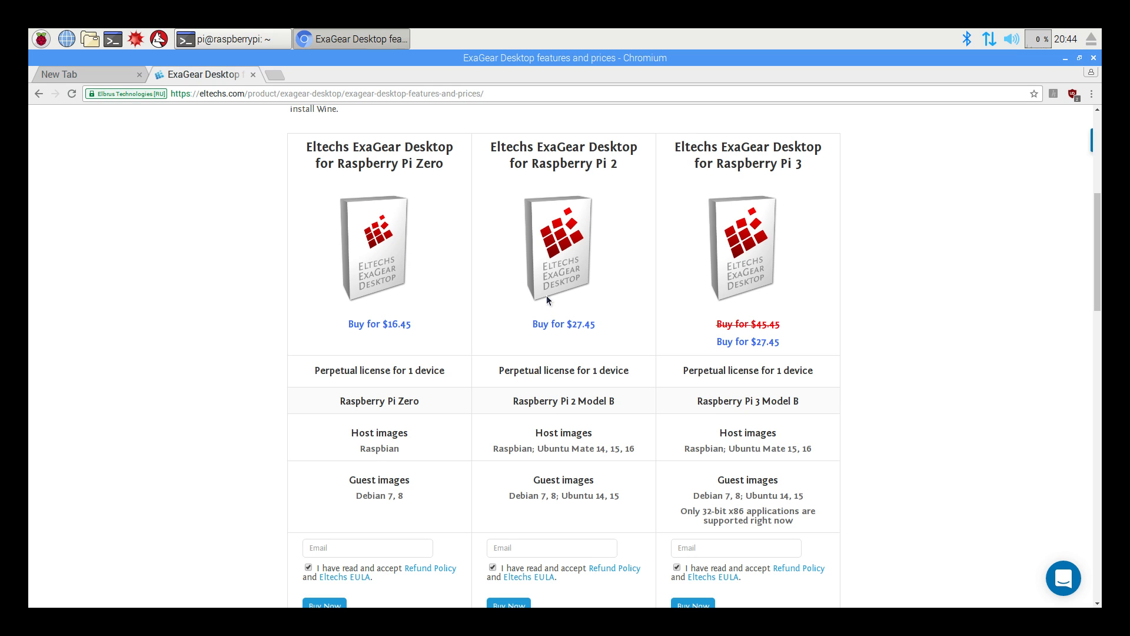
mouse_move(601, 308)
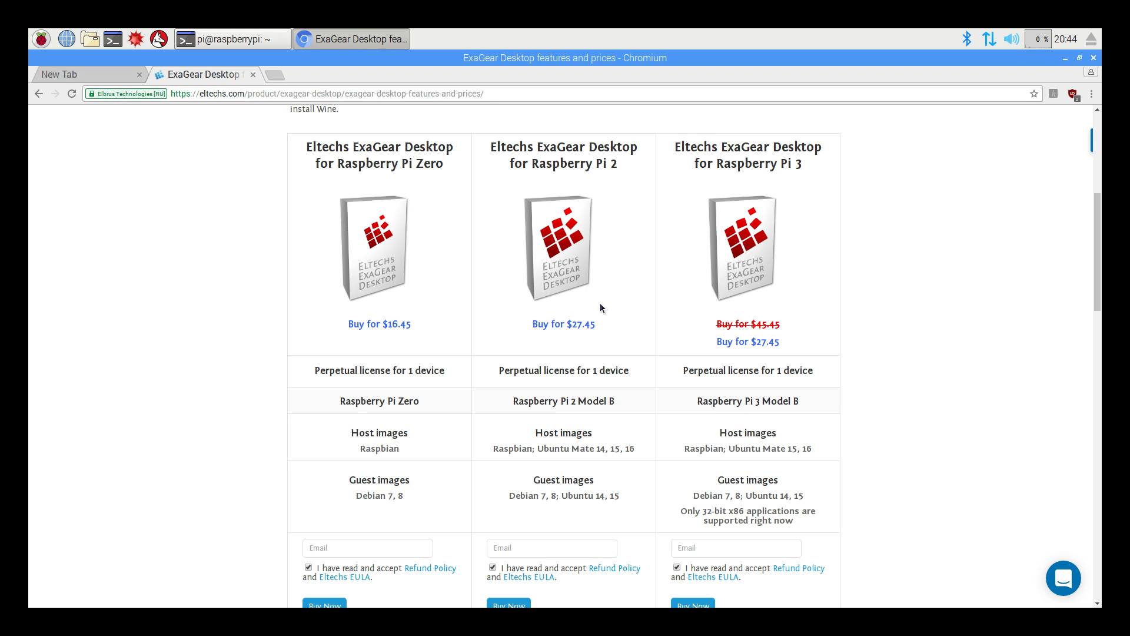
mouse_move(595, 312)
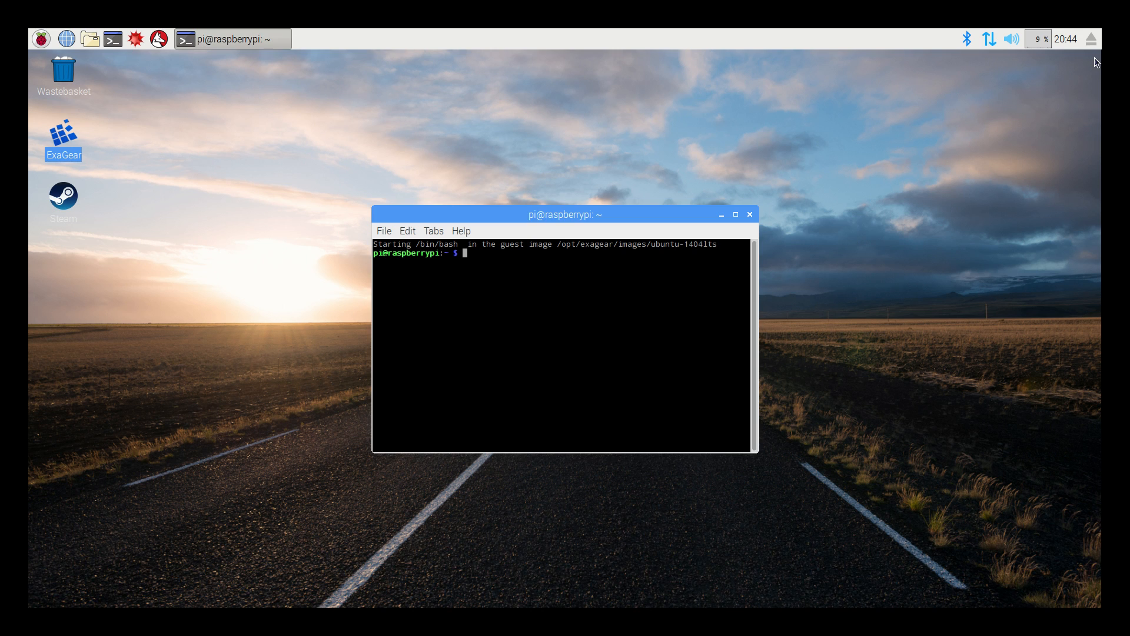
- Open the Raspberry applications menu to reach Spotify under Sound & Video
left_click(41, 38)
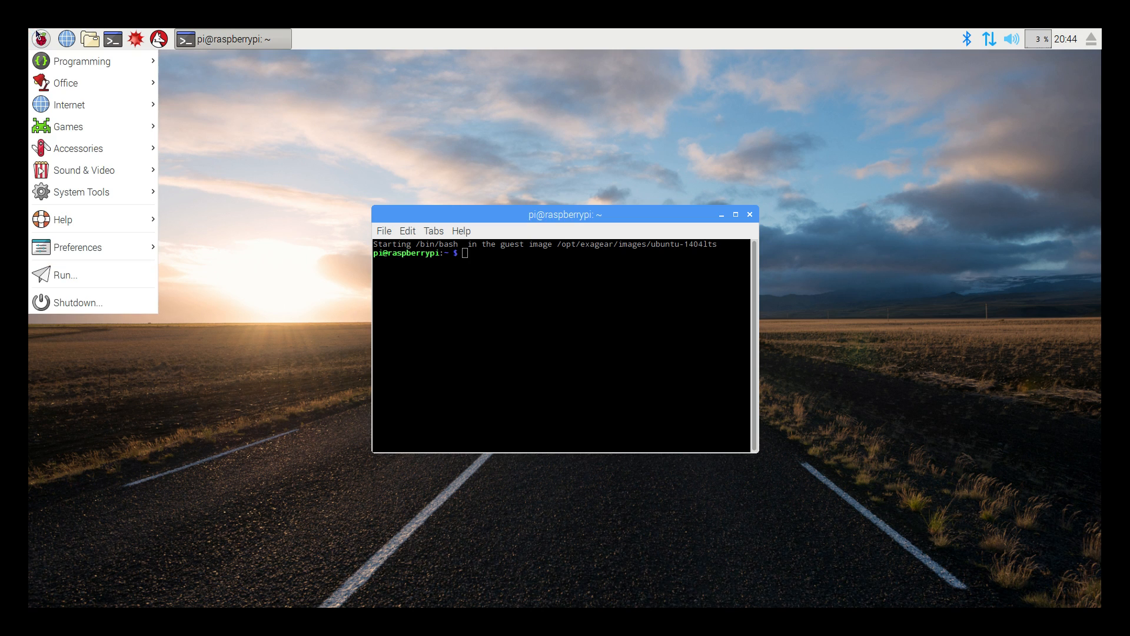
mouse_move(83, 170)
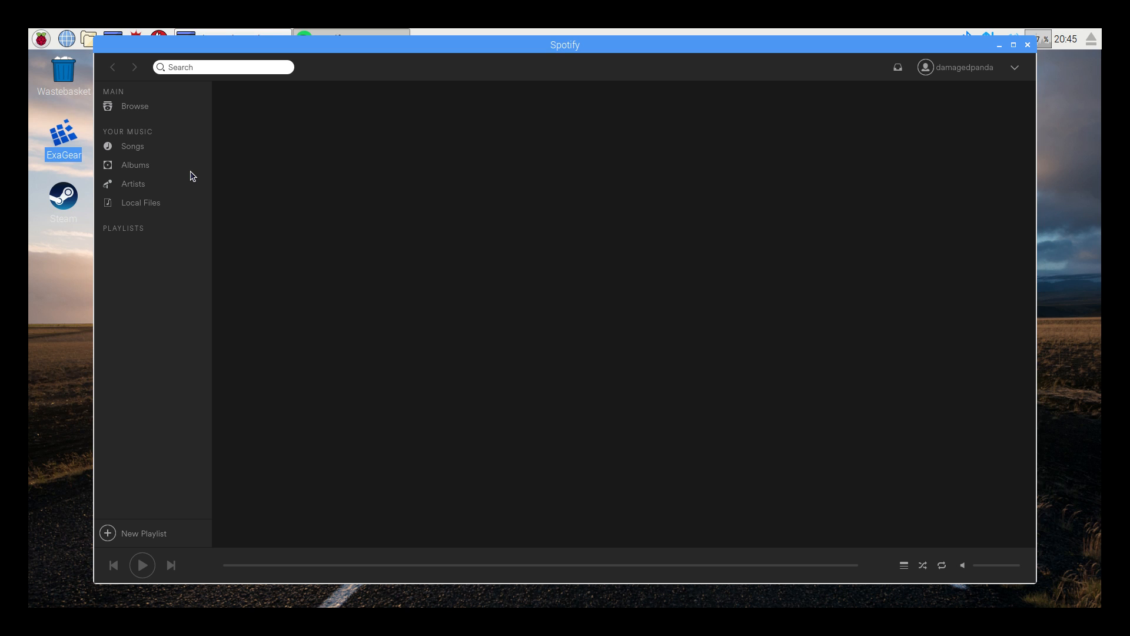
mouse_move(506, 45)
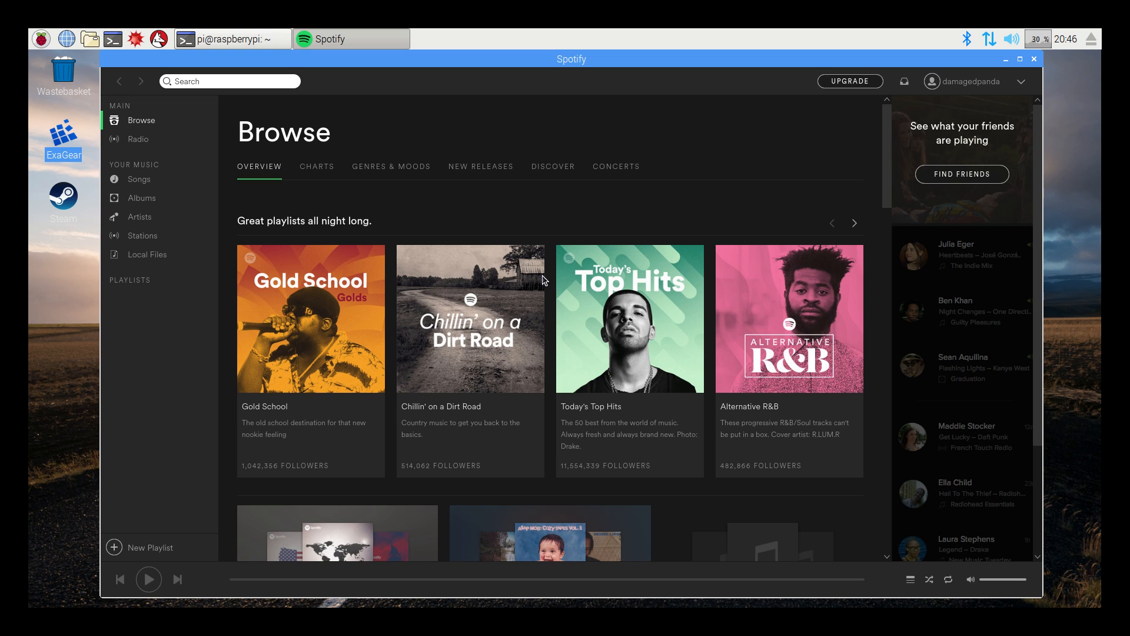
- Scroll the Rock genre page to New Video Series and play blink-182 Flash Frame Ch.4
scroll("down", 3)
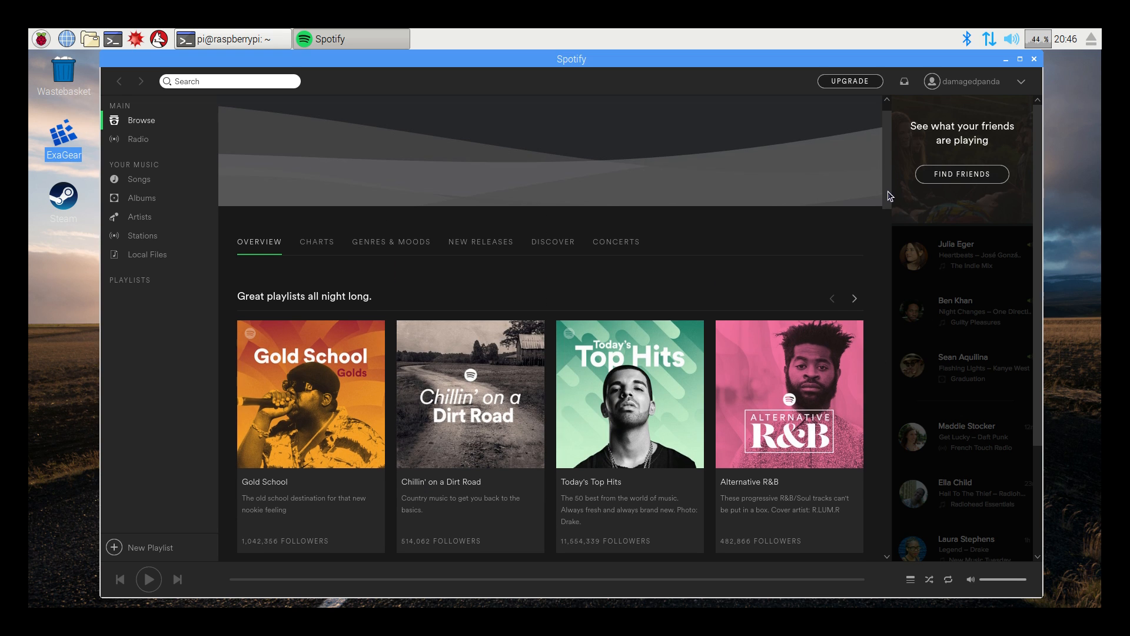
scroll("down", 3)
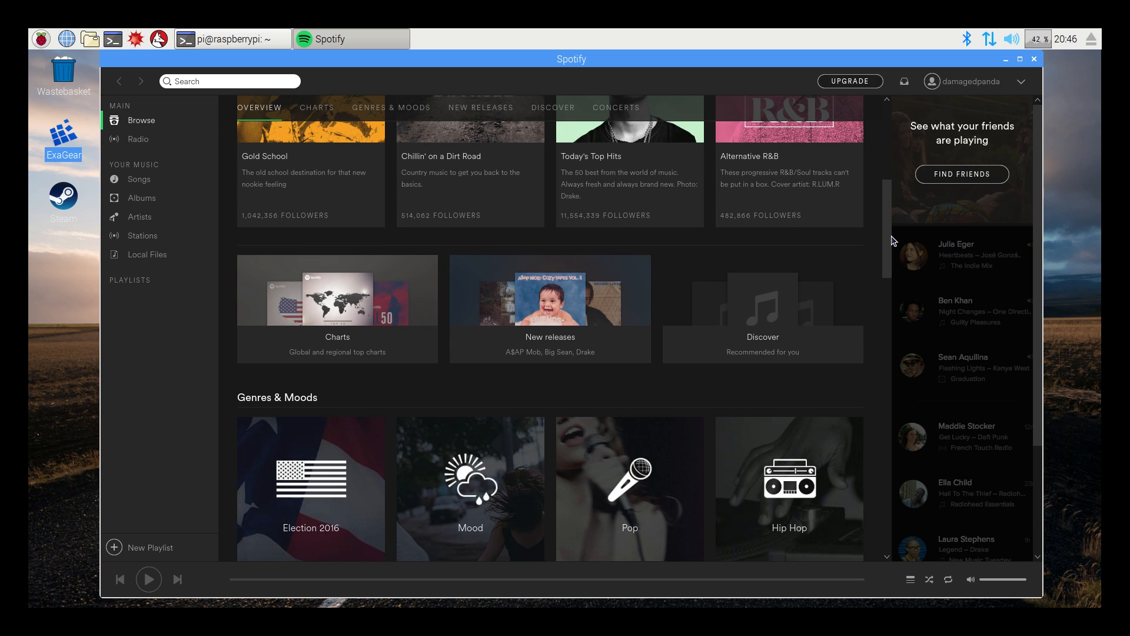
scroll("down", 3)
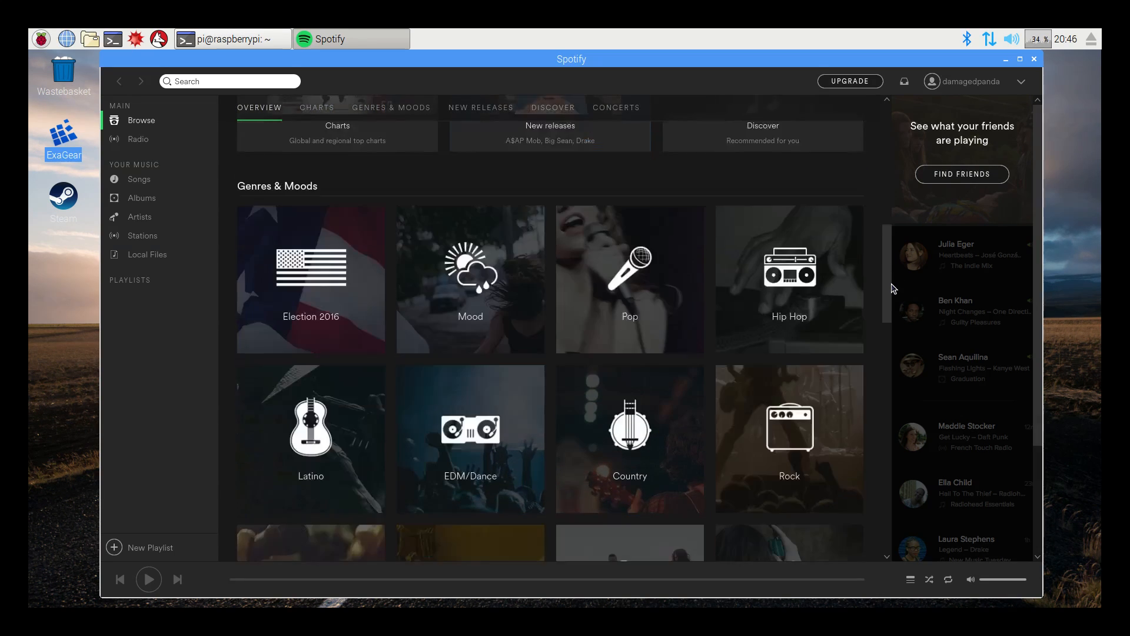
scroll("down", 3)
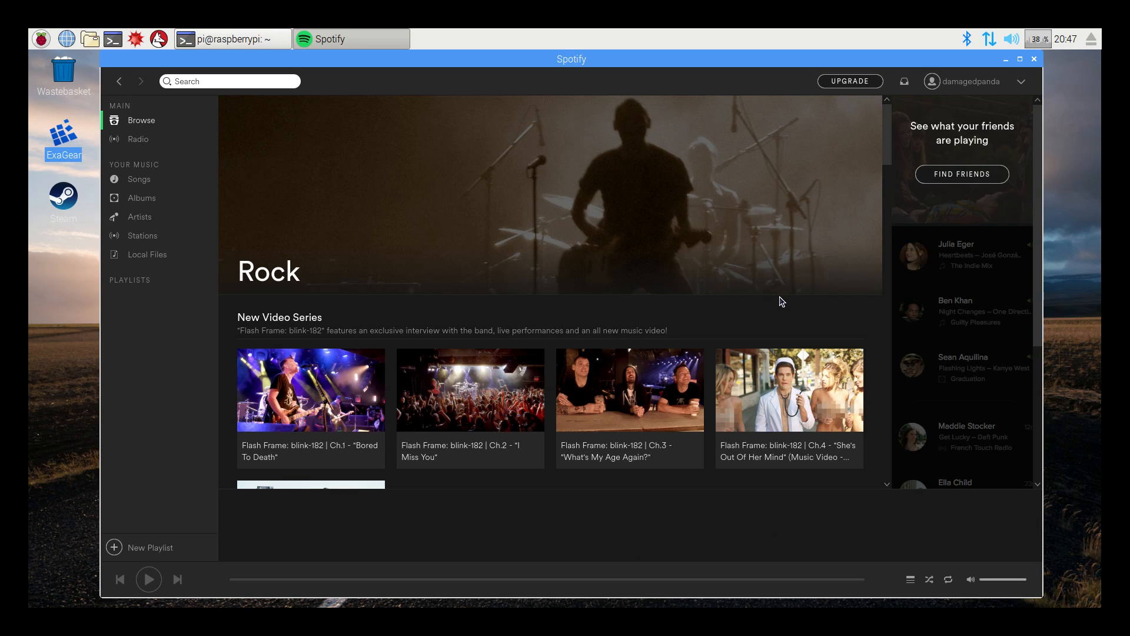
scroll("down", 3)
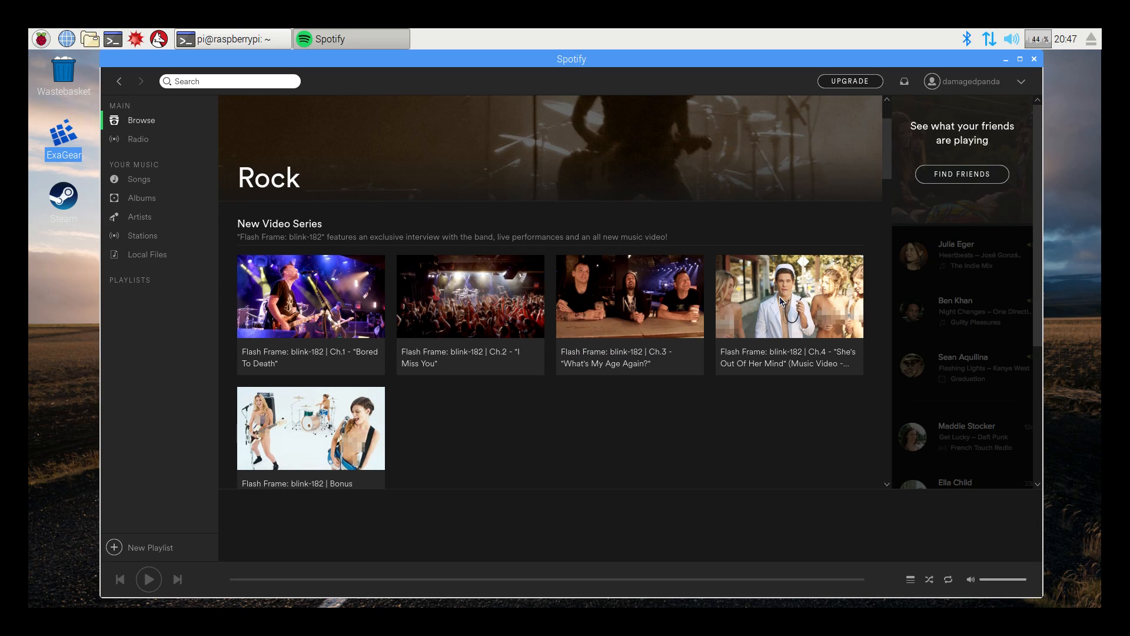
mouse_move(789, 296)
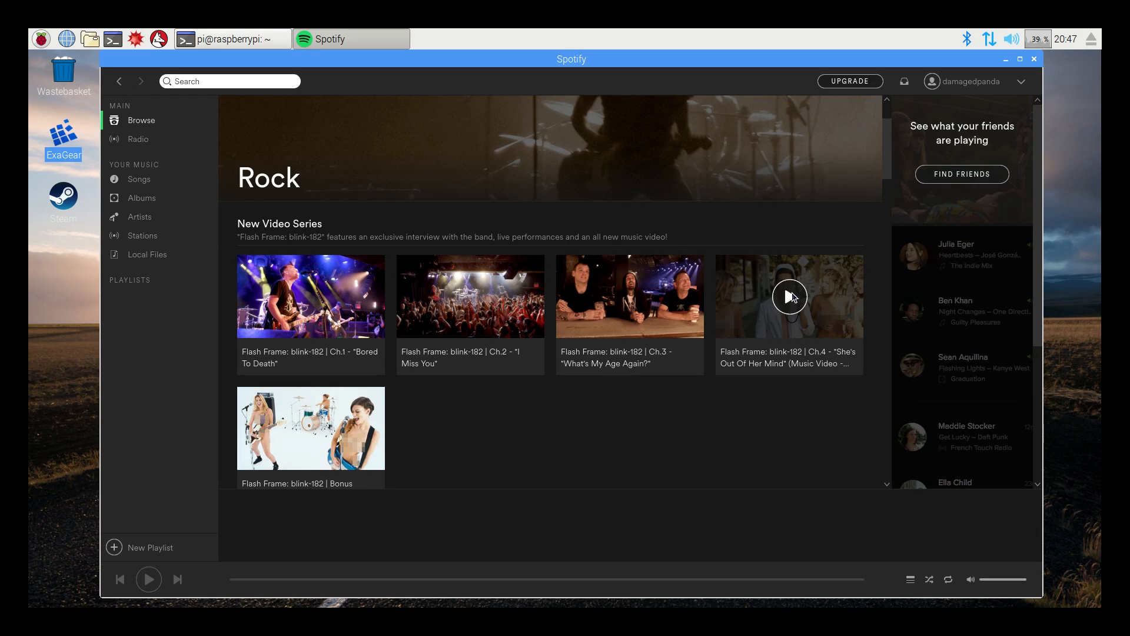
left_click(789, 296)
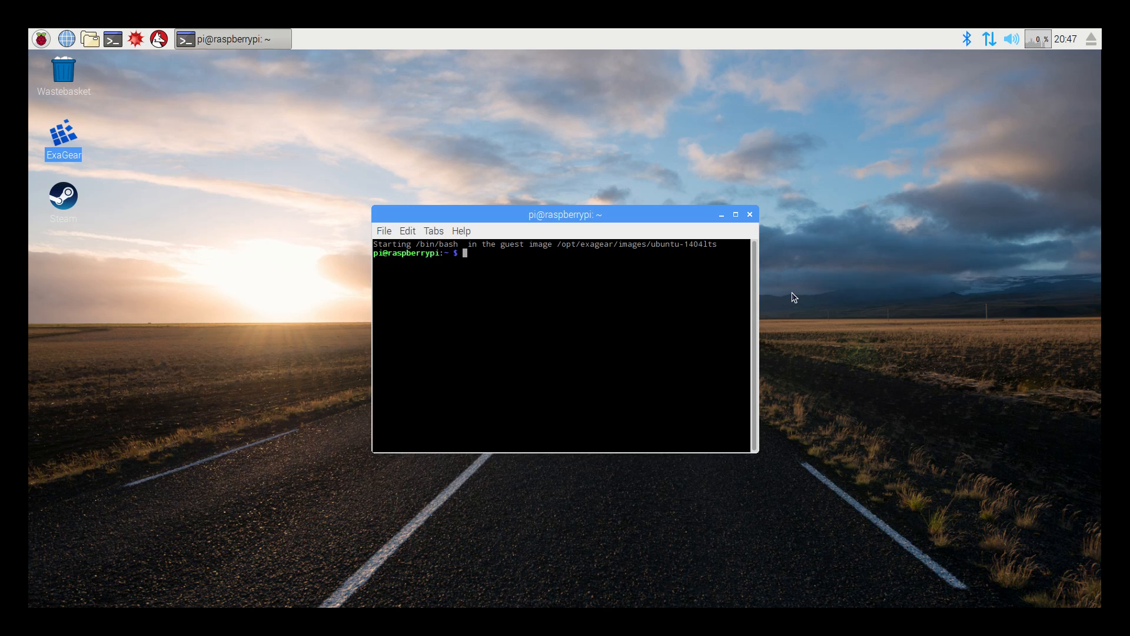
mouse_move(319, 35)
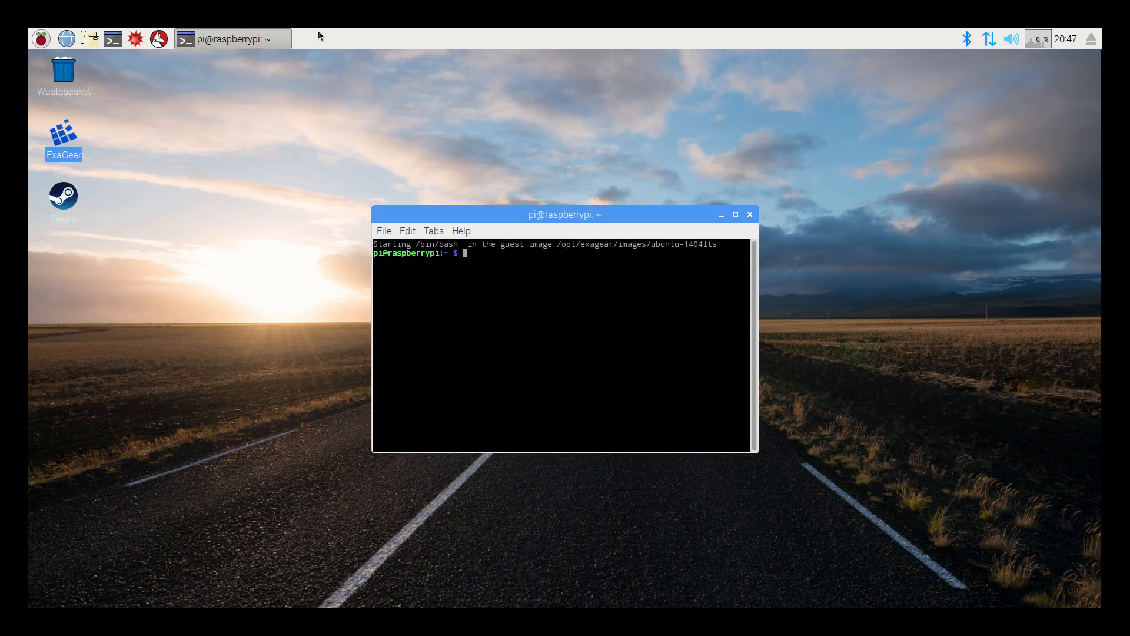
- Open the applications menu and highlight the Internet category
left_click(41, 39)
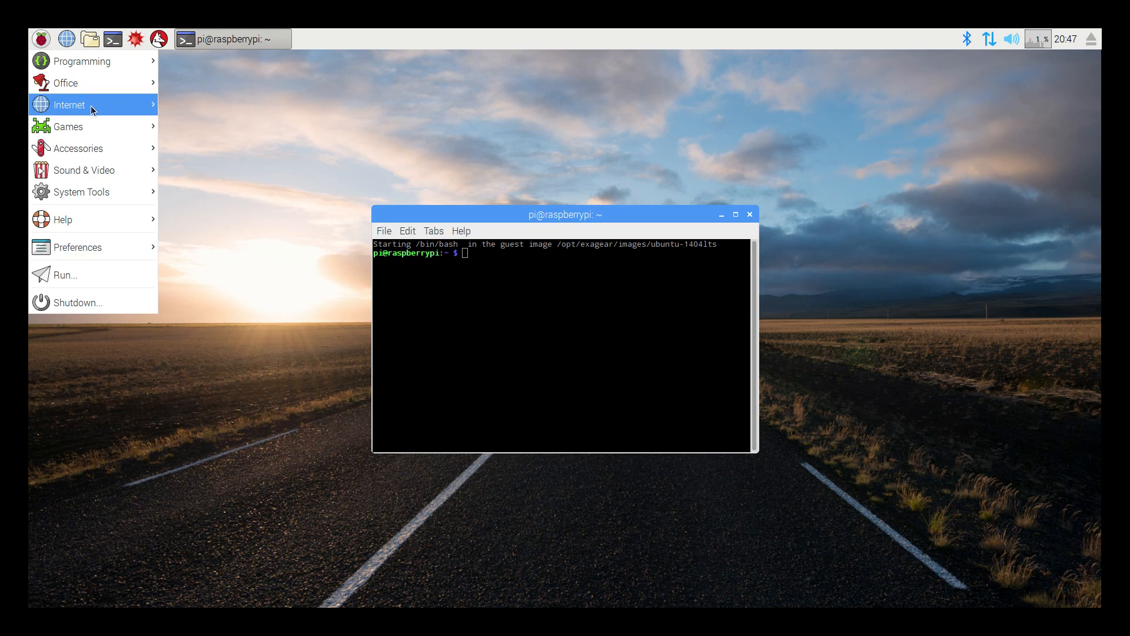
mouse_move(69, 105)
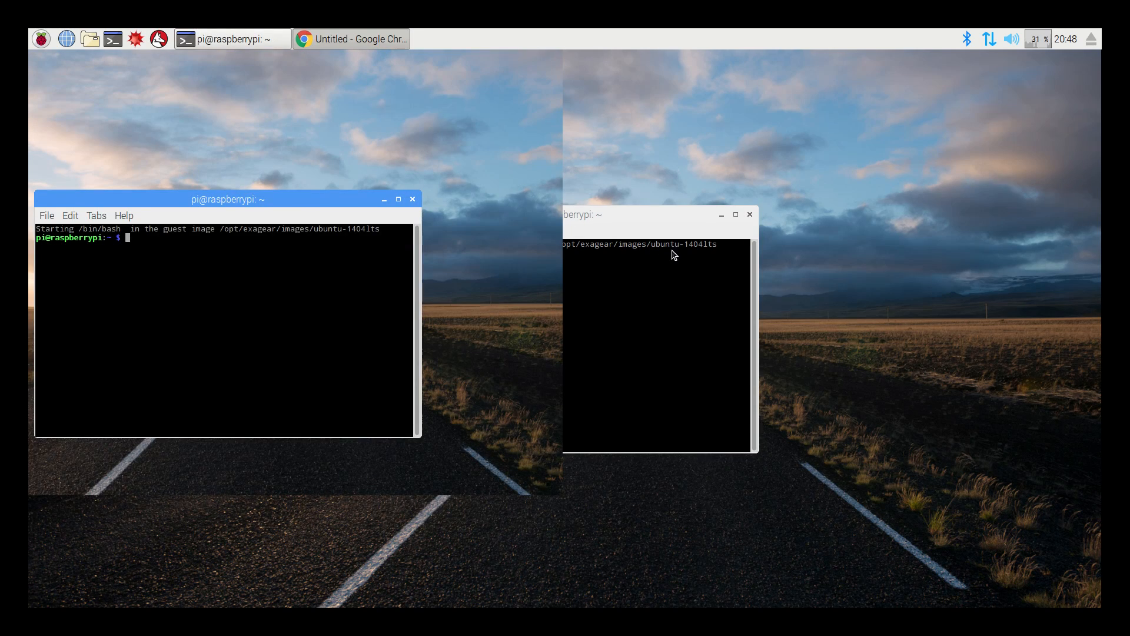
- Enter netflix.com into the address bar on Chrome's sign-in page
left_click(352, 38)
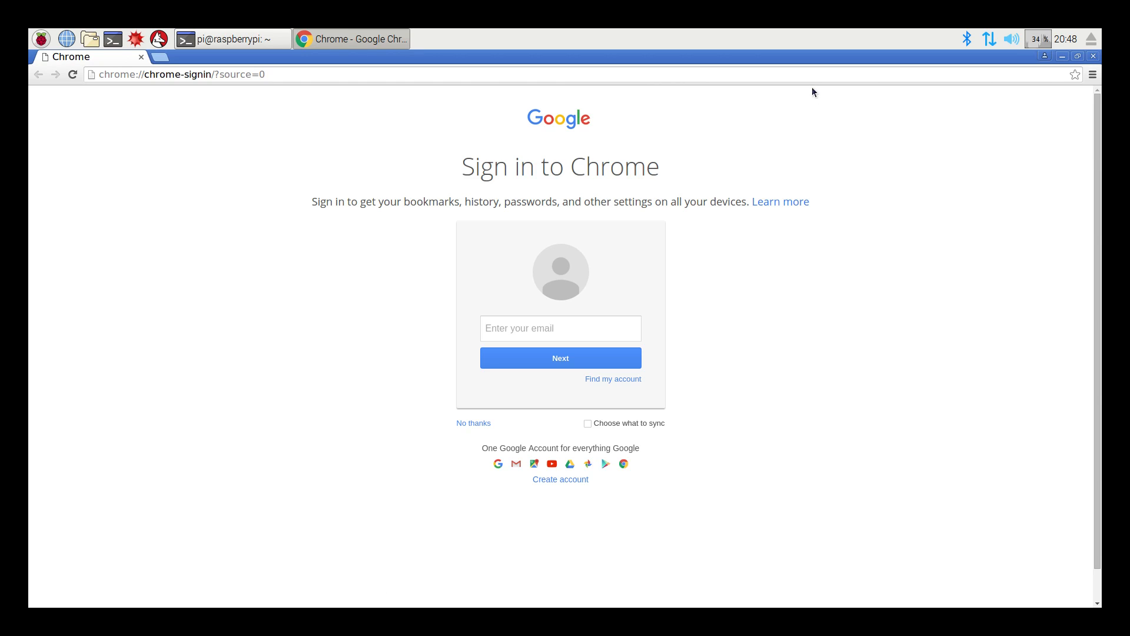
left_click(560, 328)
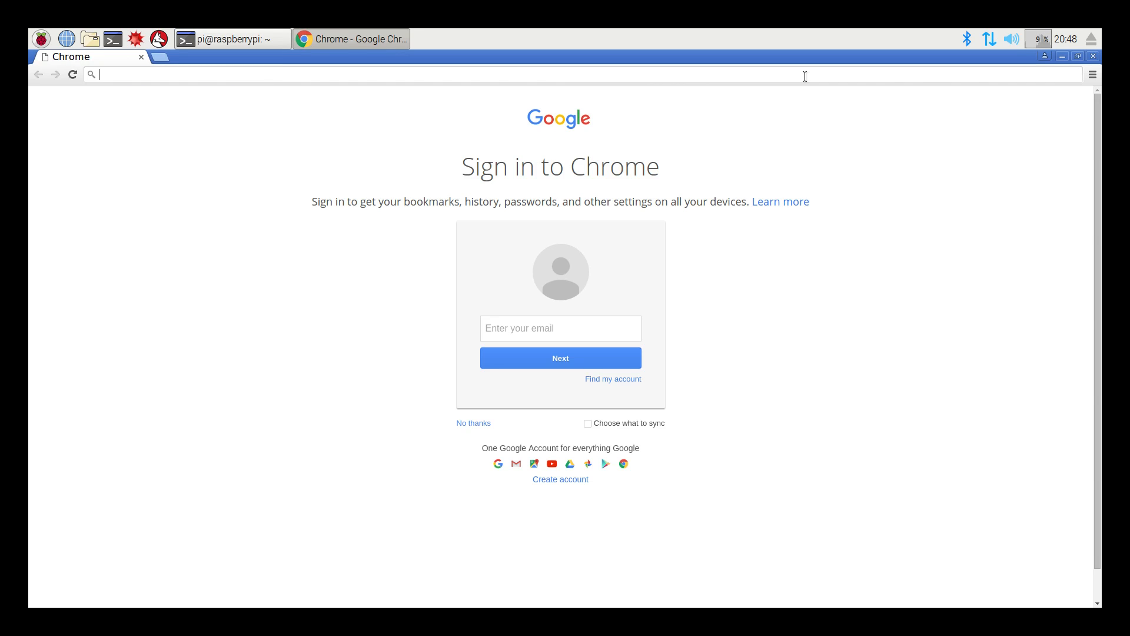
type("netflix.com")
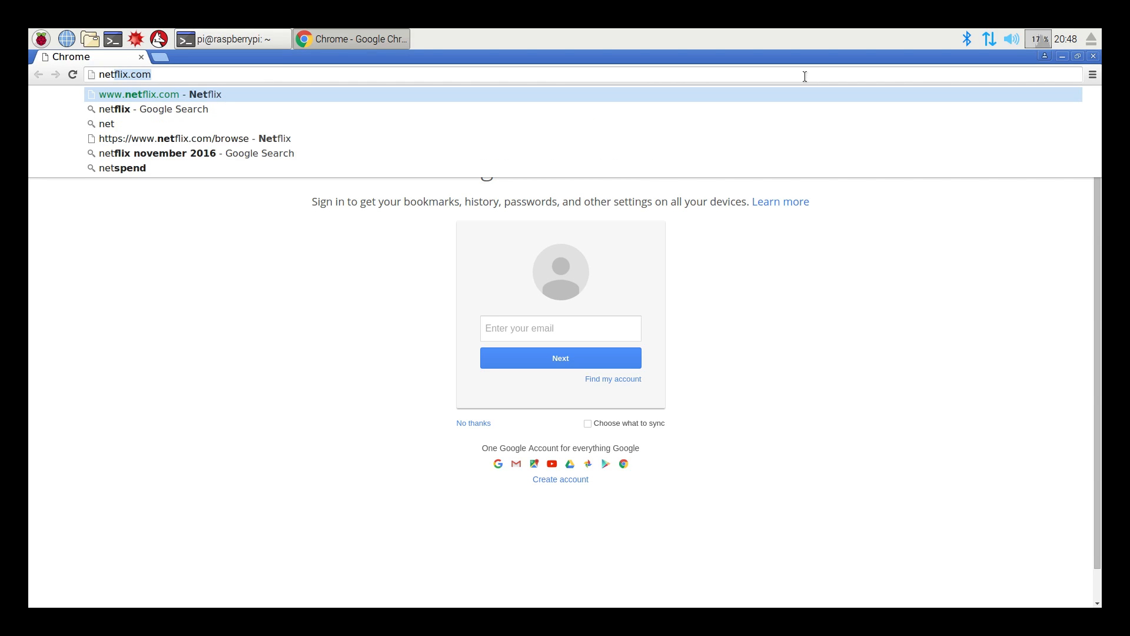
- Load Netflix from the suggestion and scroll through Continue Watching, Originals and TV Shows rows
left_click(145, 93)
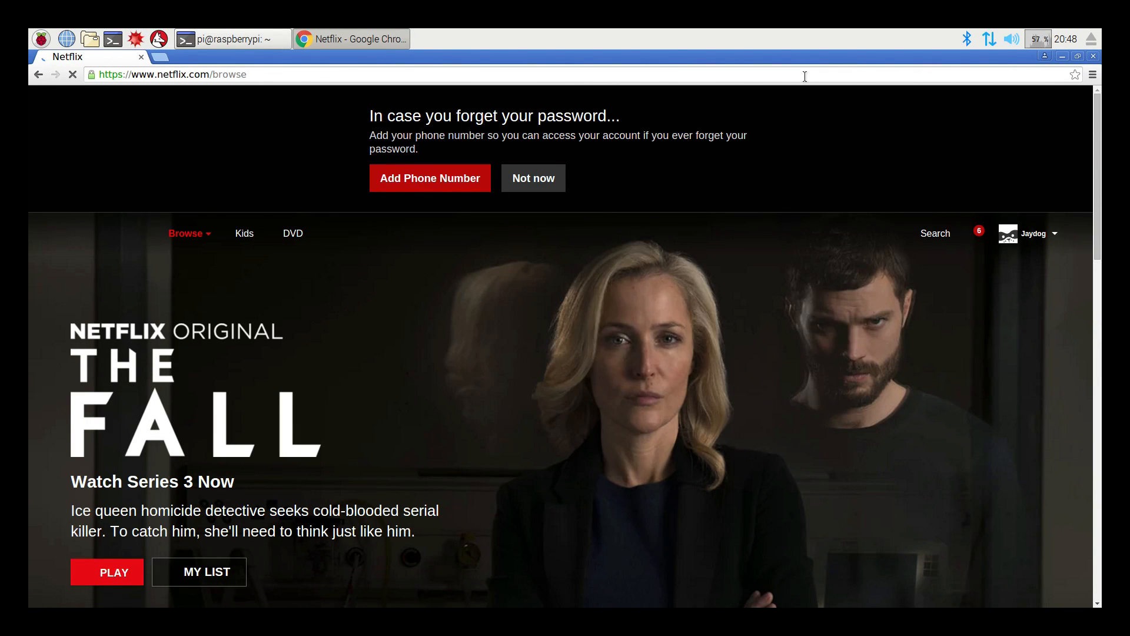
mouse_move(1020, 250)
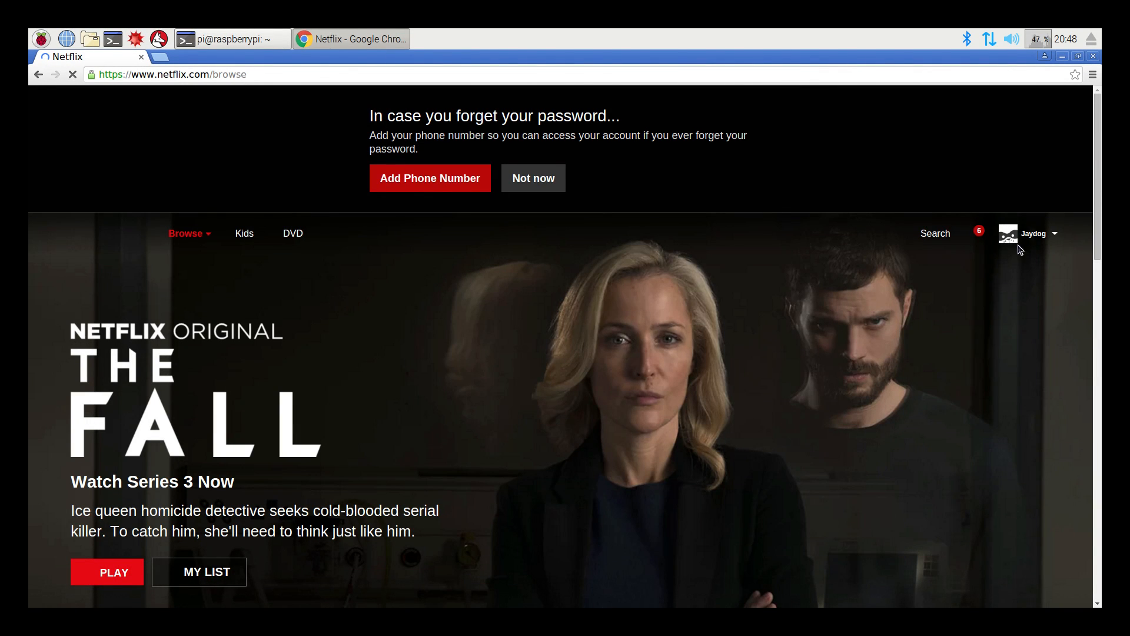
scroll("down", 3)
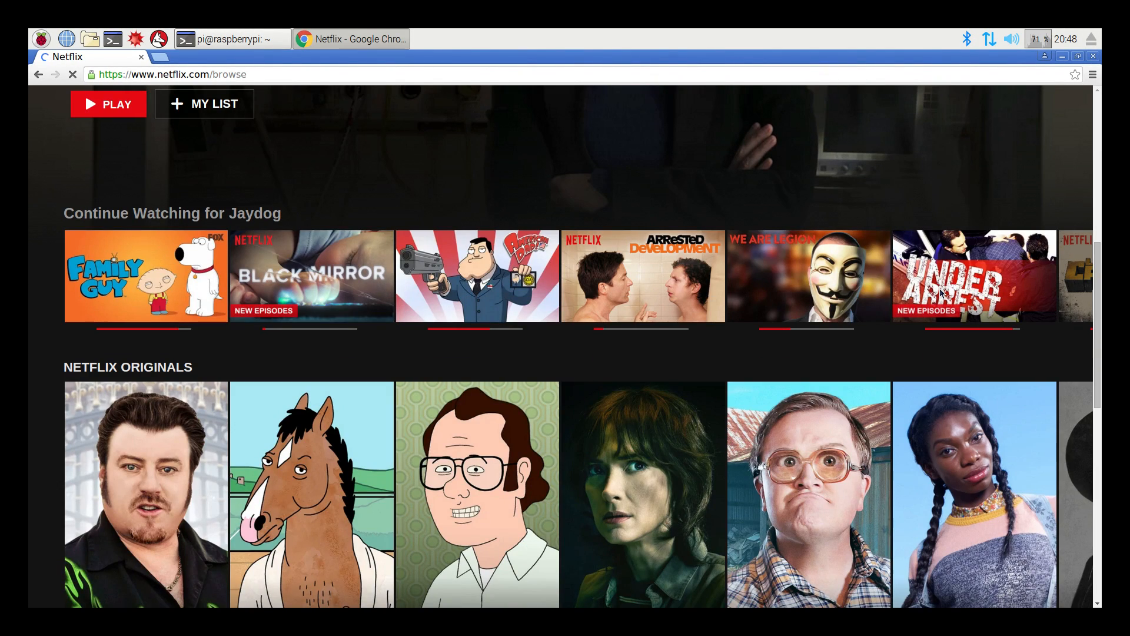
scroll("down", 3)
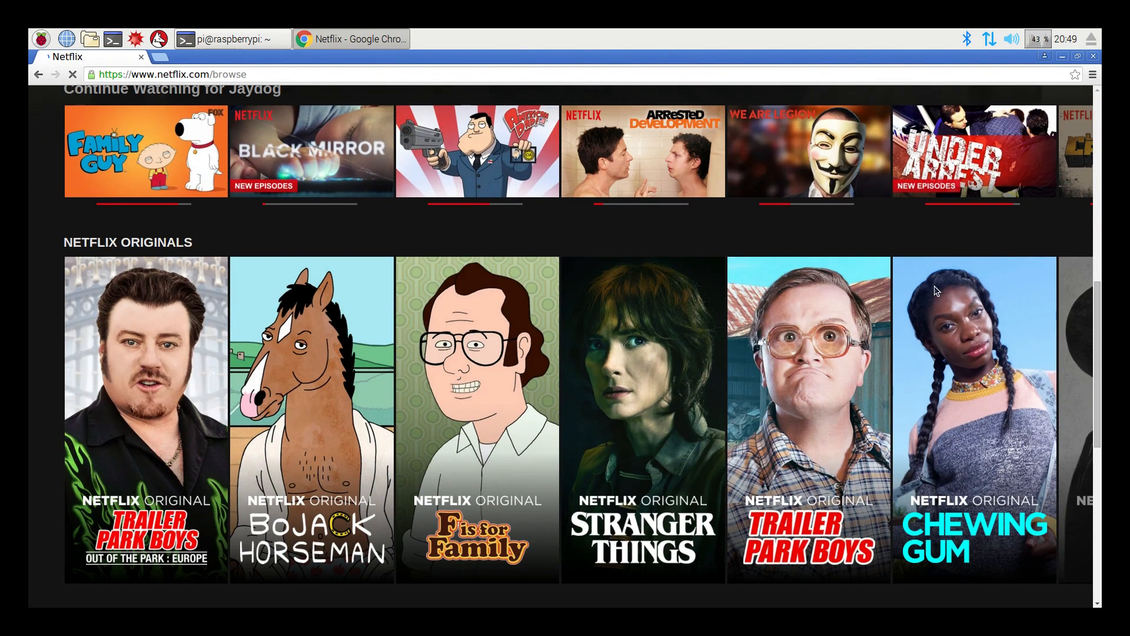
scroll("down", 3)
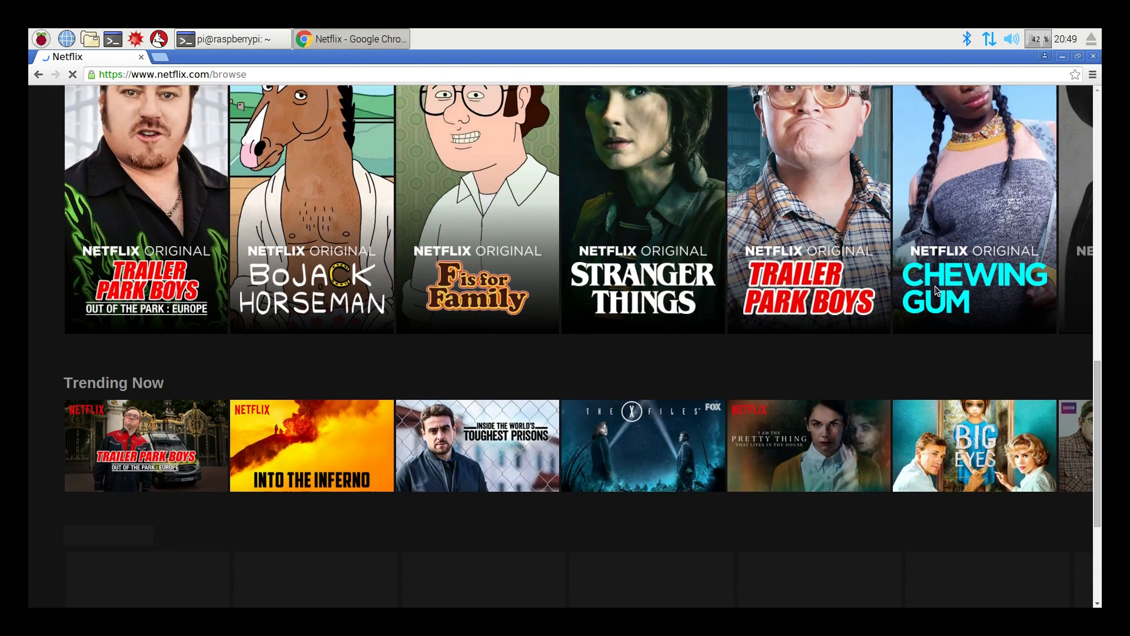
scroll("down", 3)
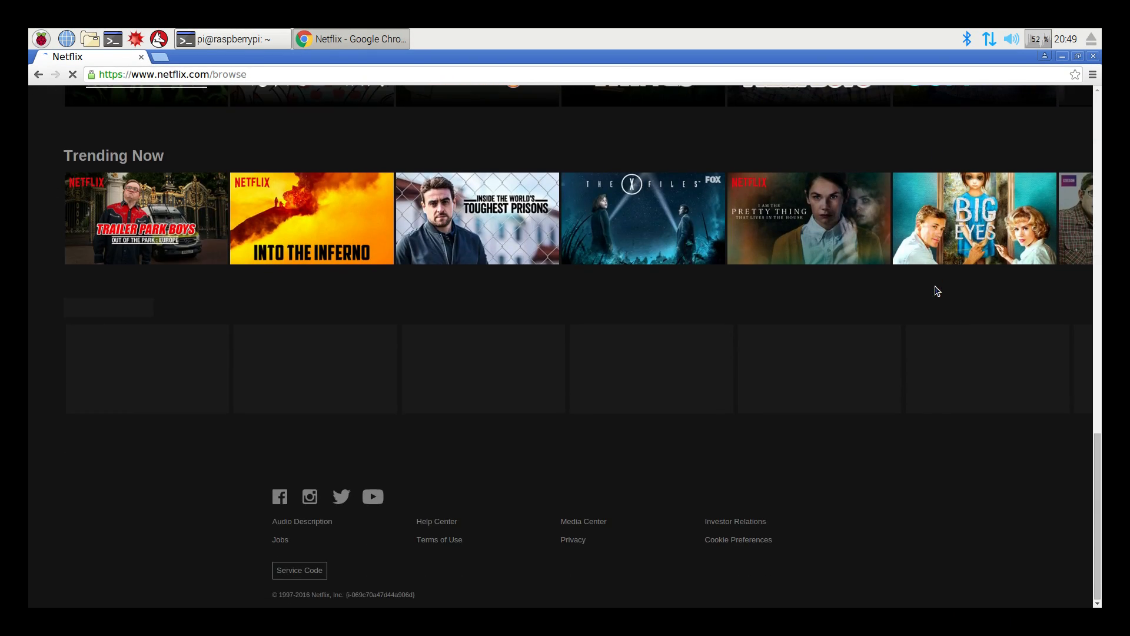
mouse_move(657, 486)
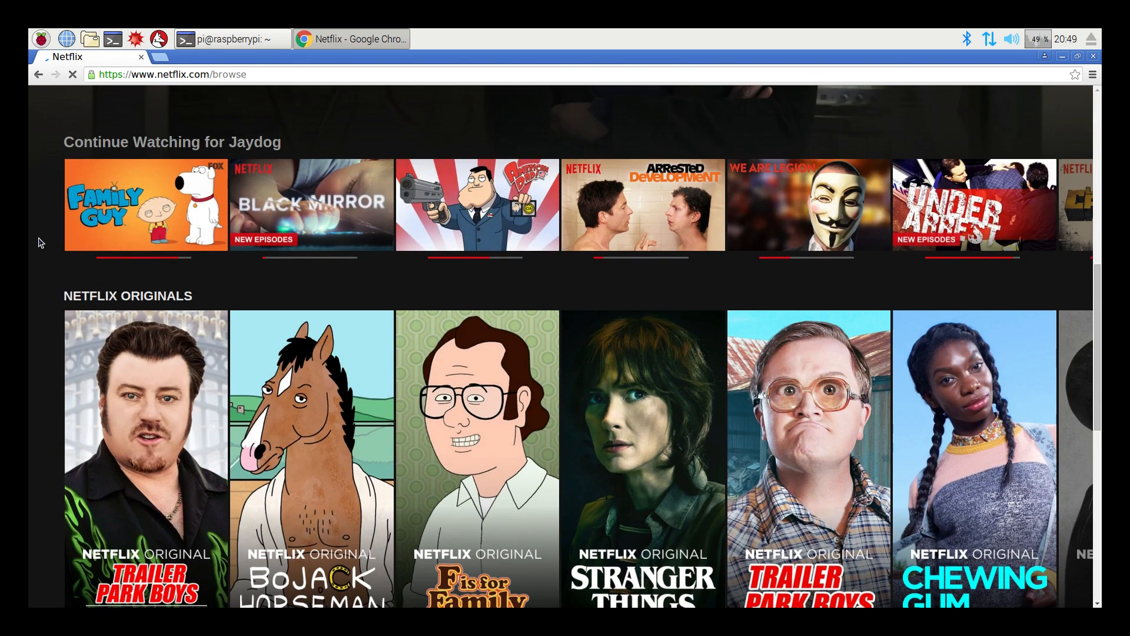
scroll("down", 3)
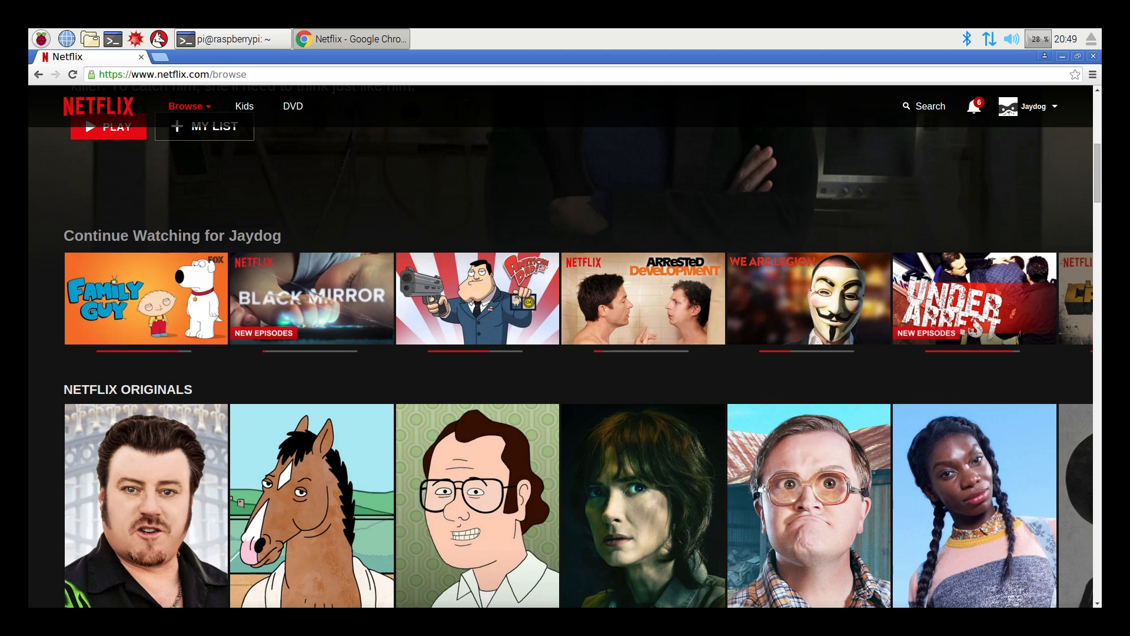
scroll("down", 3)
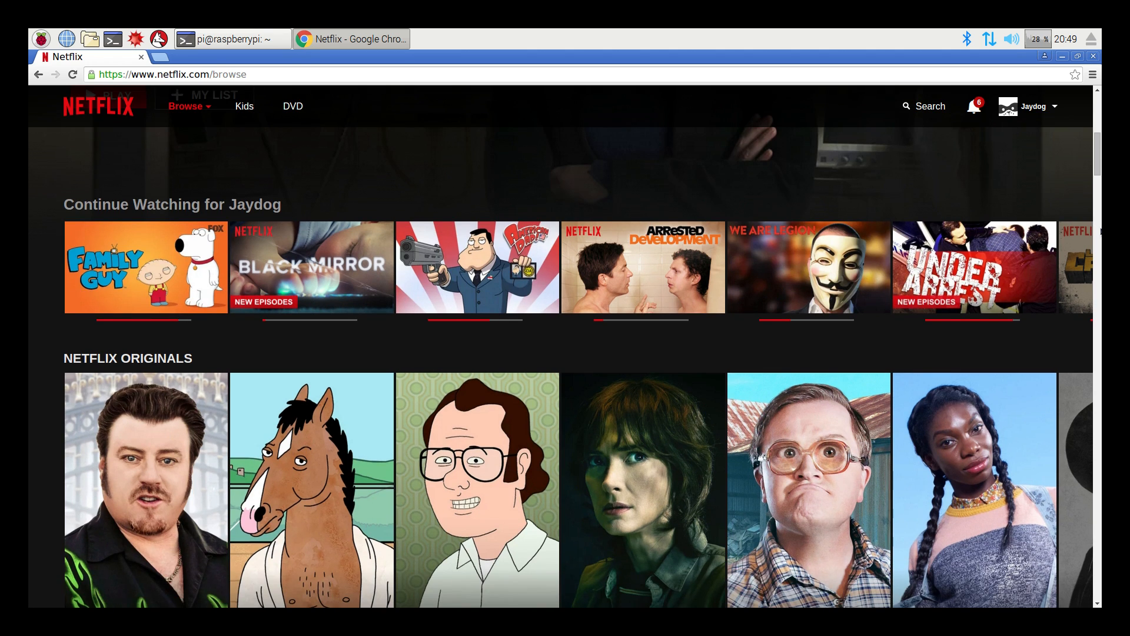
scroll("down", 3)
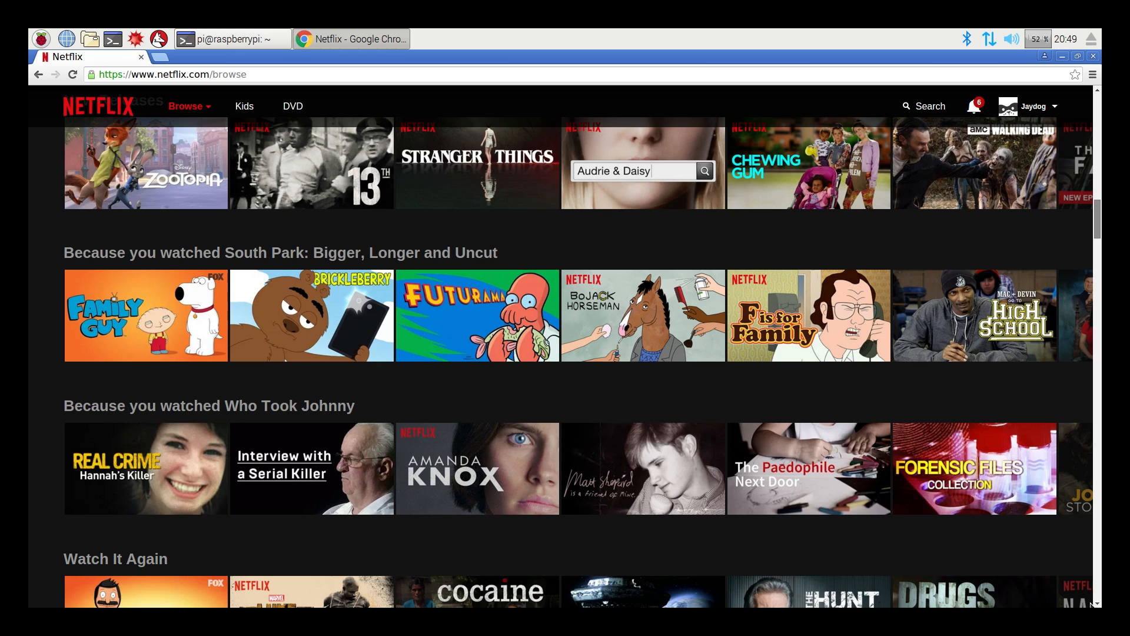
scroll("down", 3)
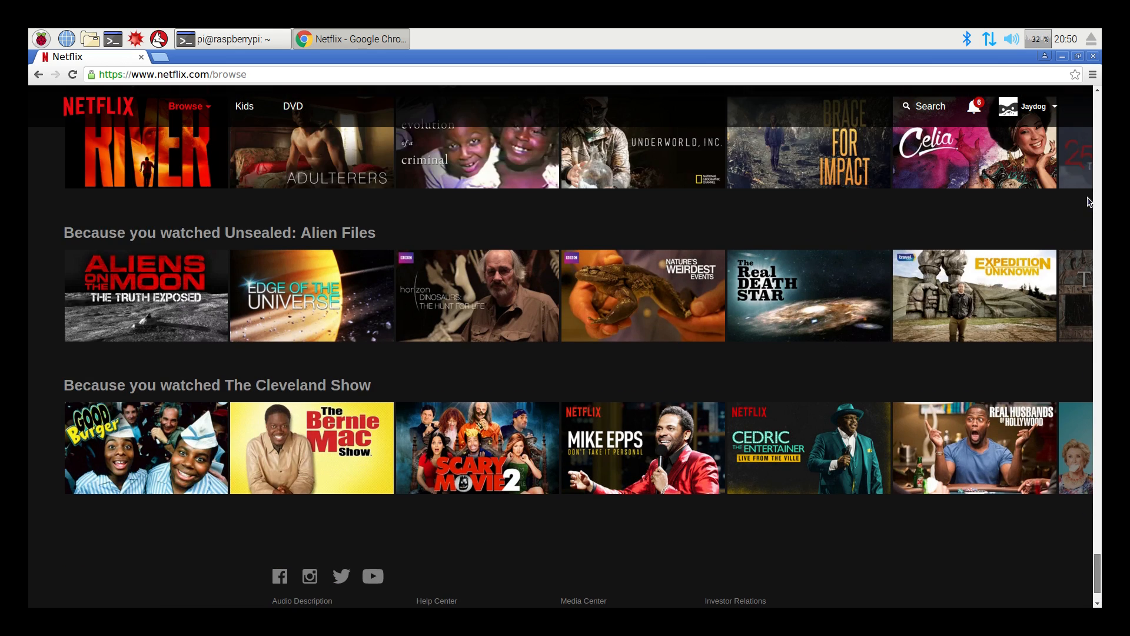
scroll("up", 3)
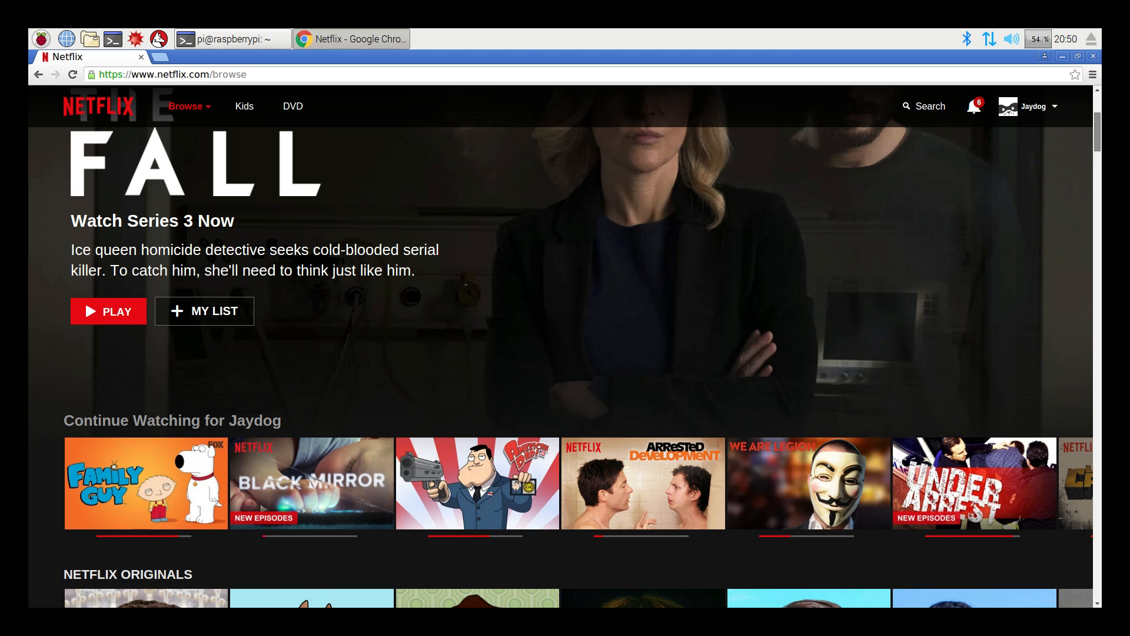
scroll("down", 3)
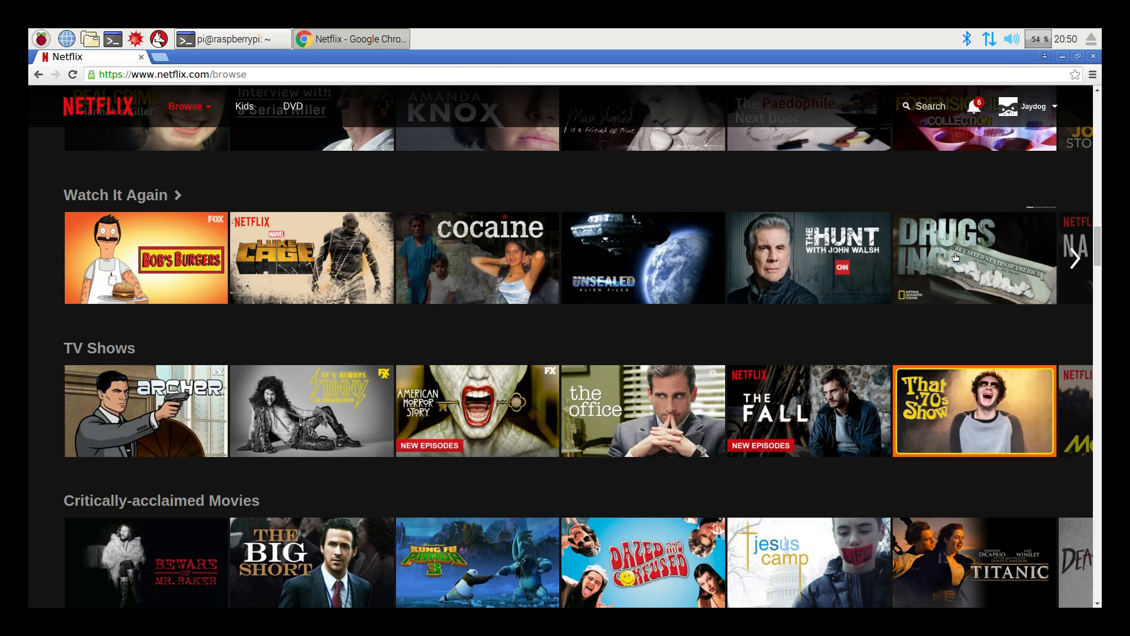
- Play Drugs, Inc. 'Shooting Up Suburbia' from its Watch It Again preview
left_click(973, 411)
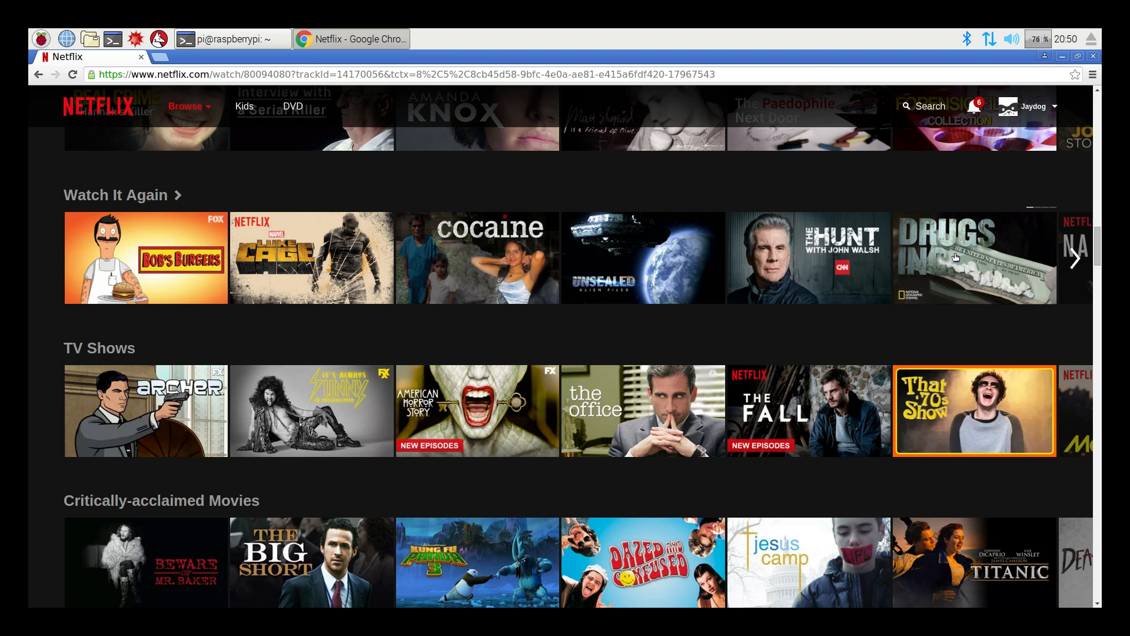
mouse_move(974, 257)
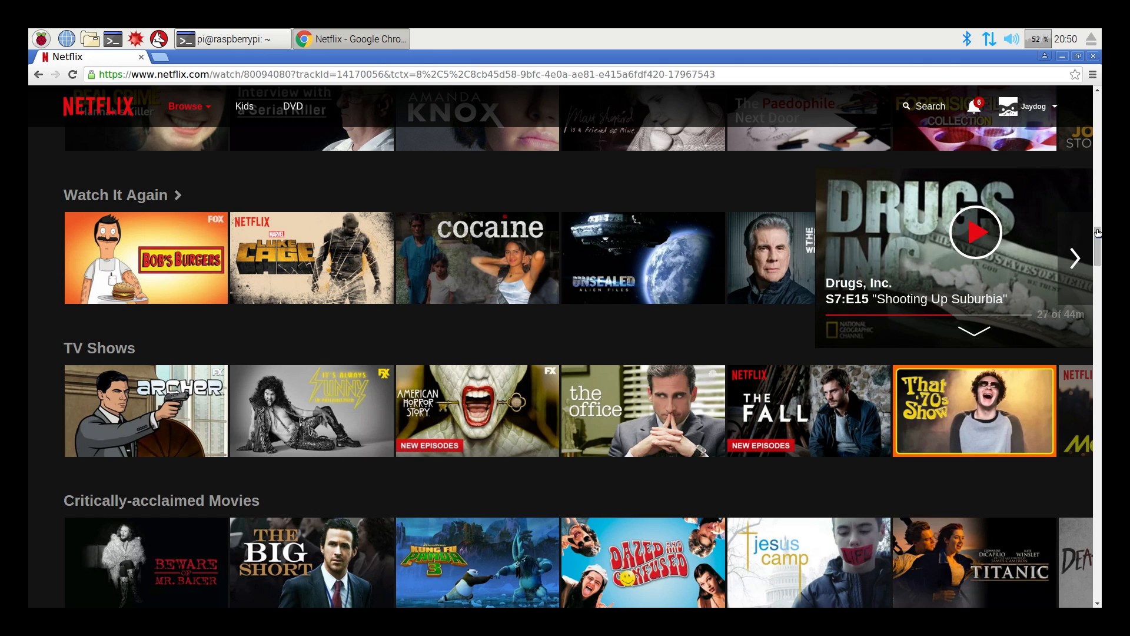
left_click(975, 232)
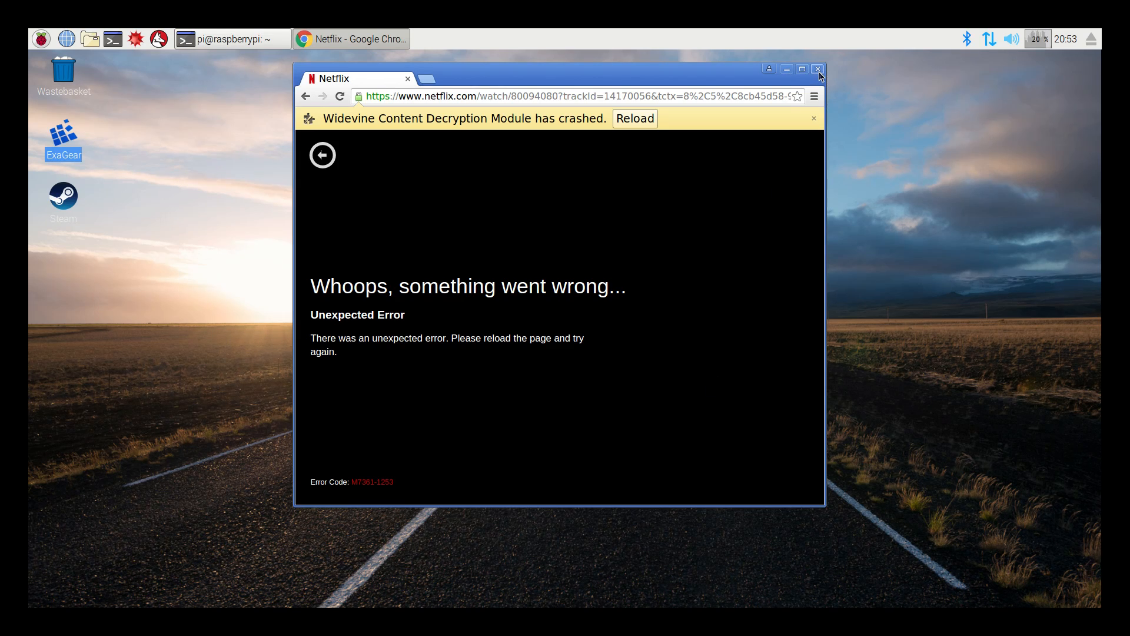
- Close the crashed Netflix Chrome window, leaving only the ExaGear terminal
left_click(818, 69)
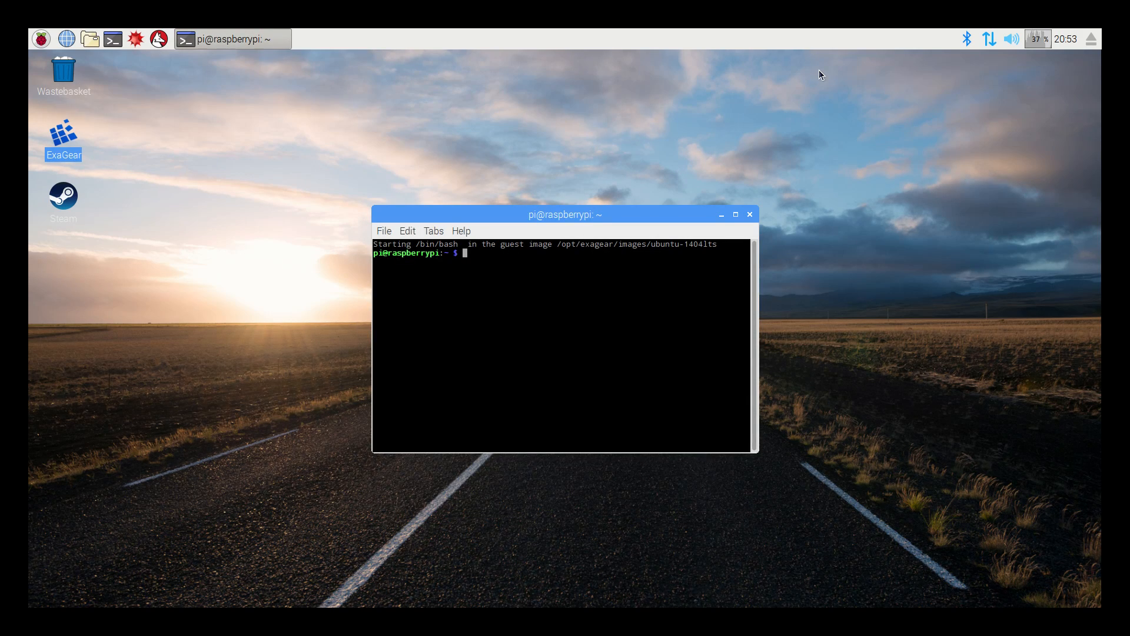